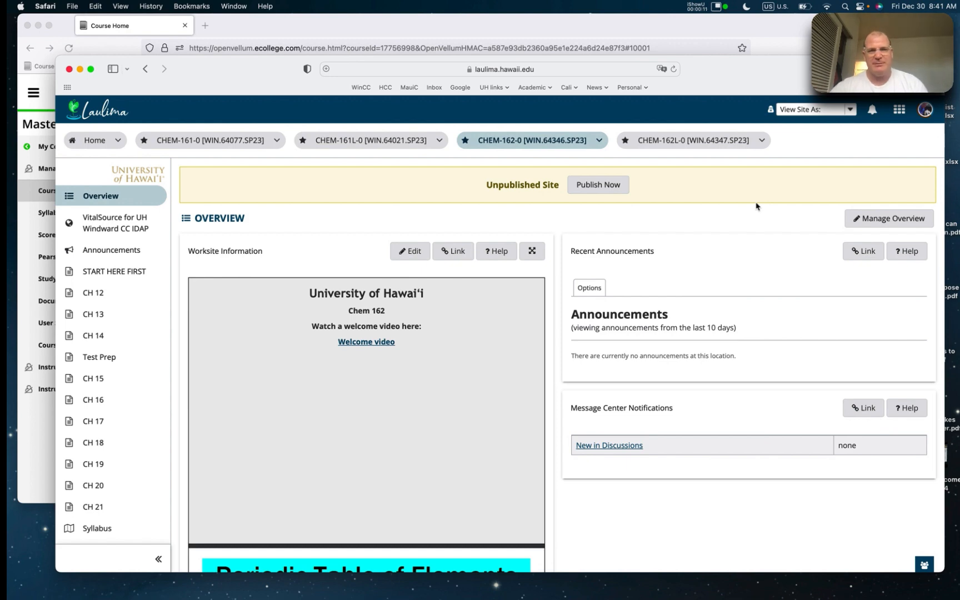
mouse_move(701, 260)
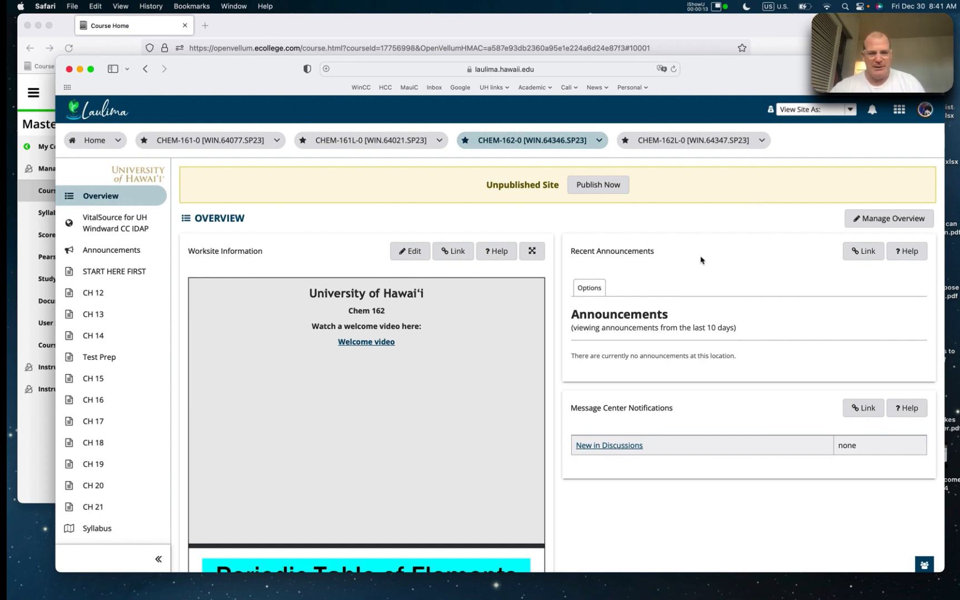
mouse_move(478, 339)
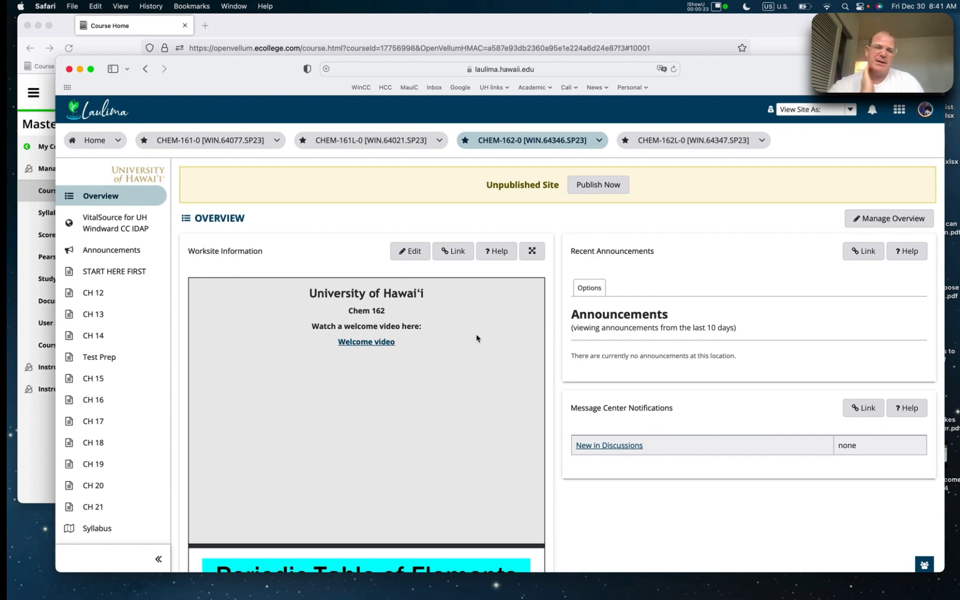
mouse_move(409, 372)
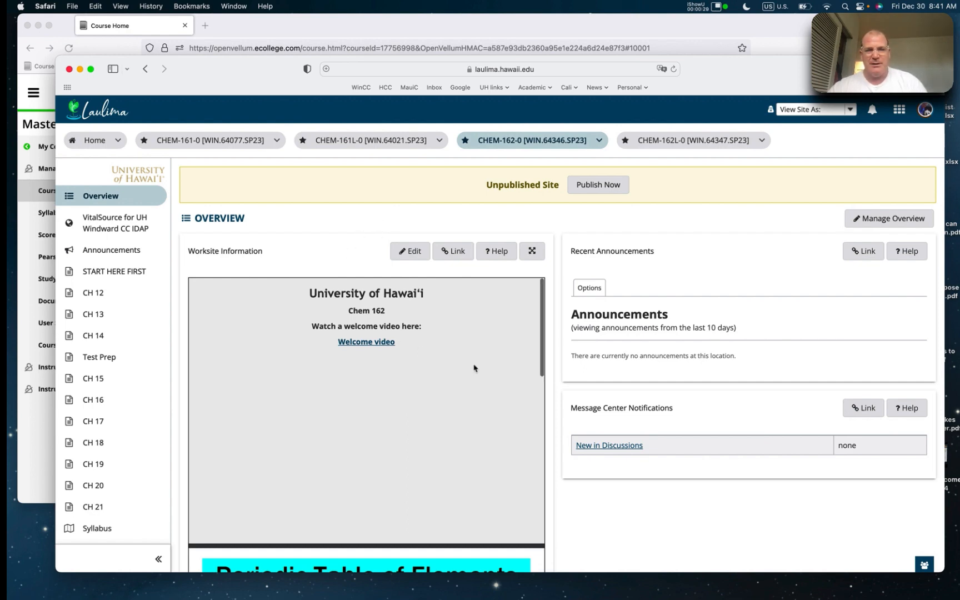
Go to the course Syllabus and expand the General Chemistry II section to its Spring 2023 heading
scroll("down", 3)
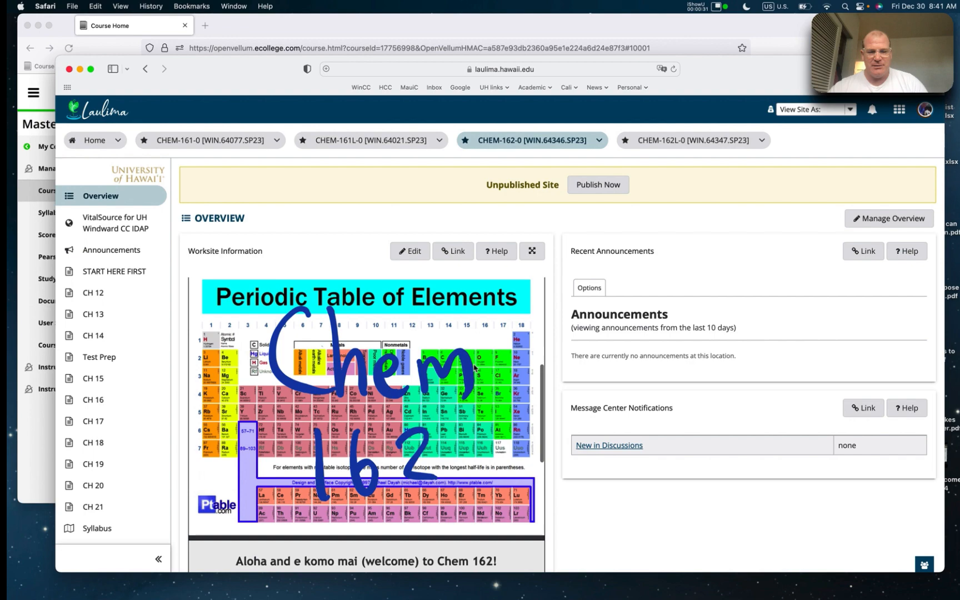
scroll("up", 3)
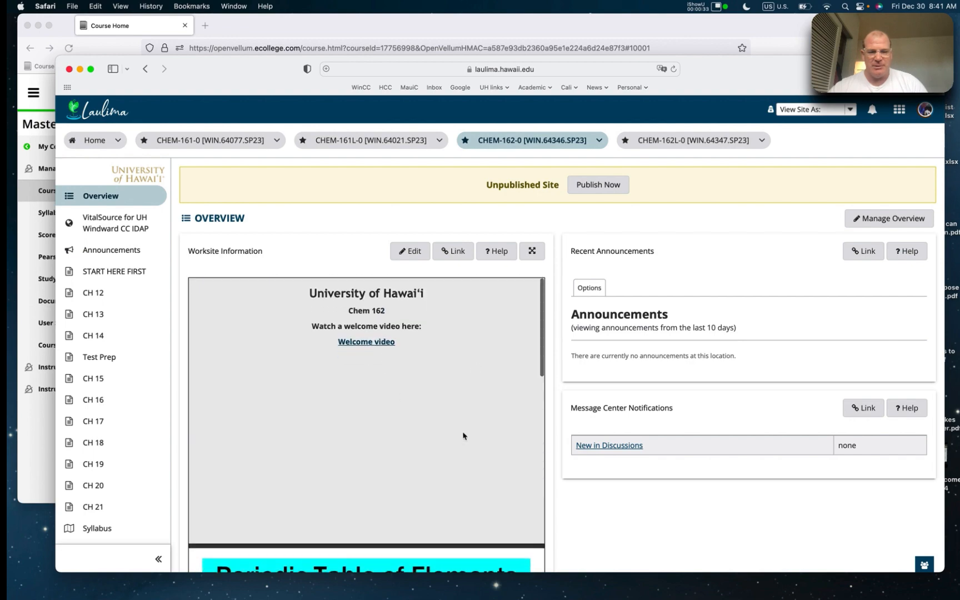
scroll("down", 3)
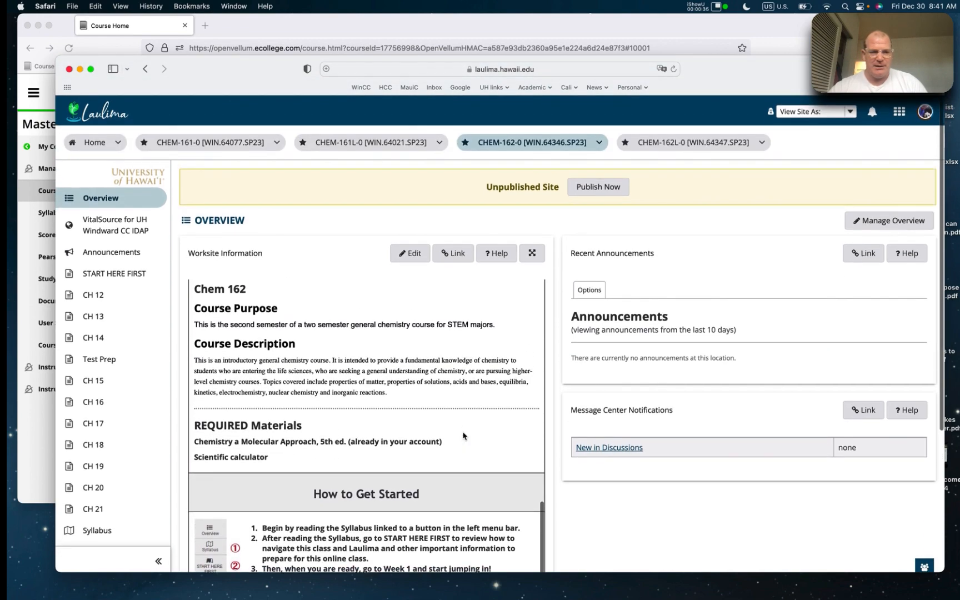
scroll("down", 3)
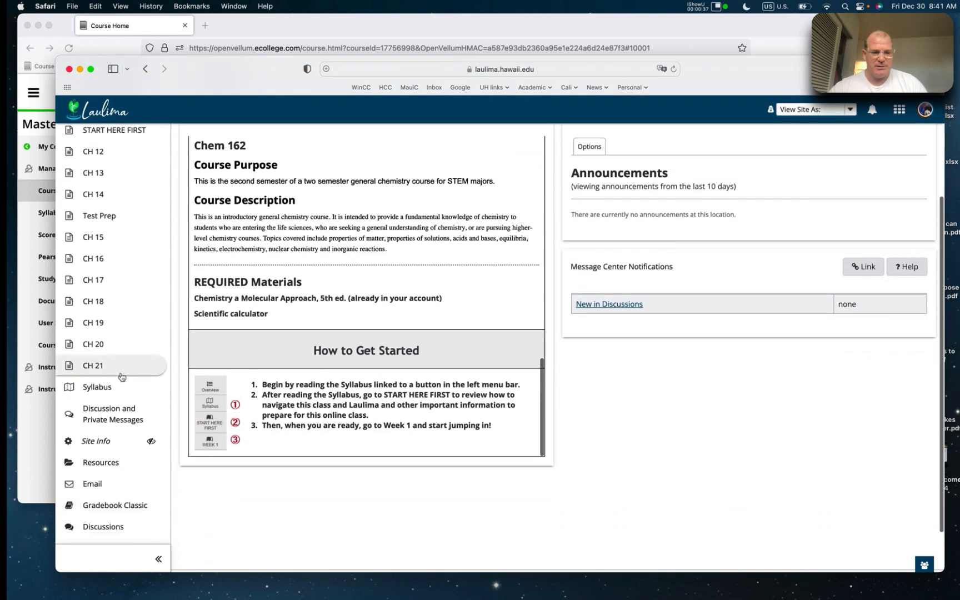
left_click(97, 386)
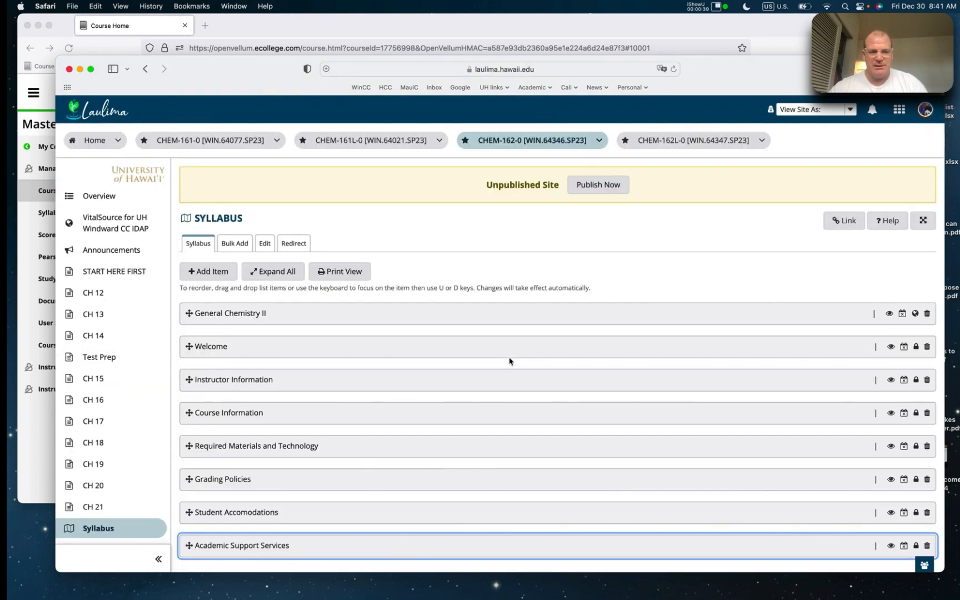
left_click(231, 313)
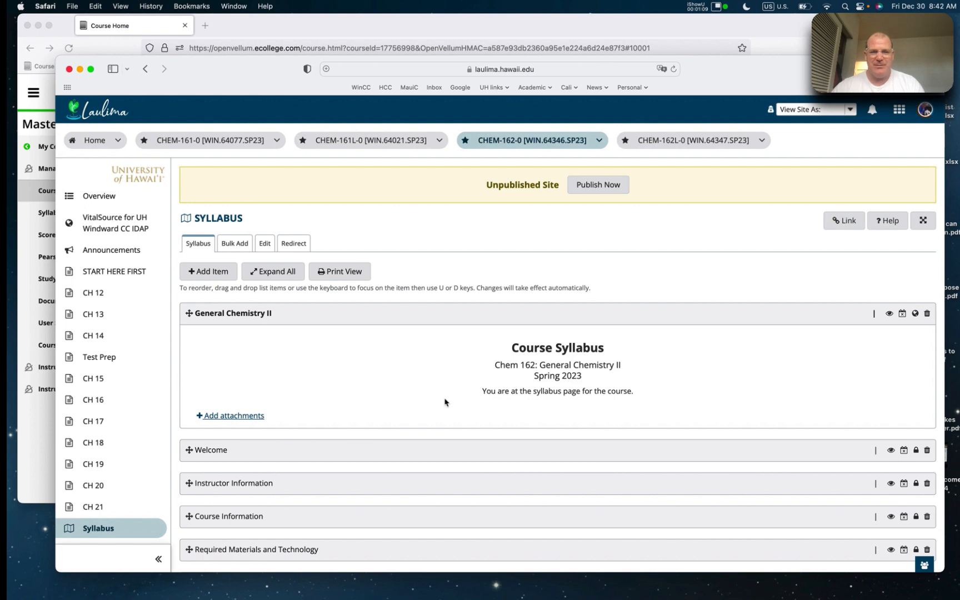
Scroll down the syllabus to the Instructor Information with office hours and contact details
scroll("down", 3)
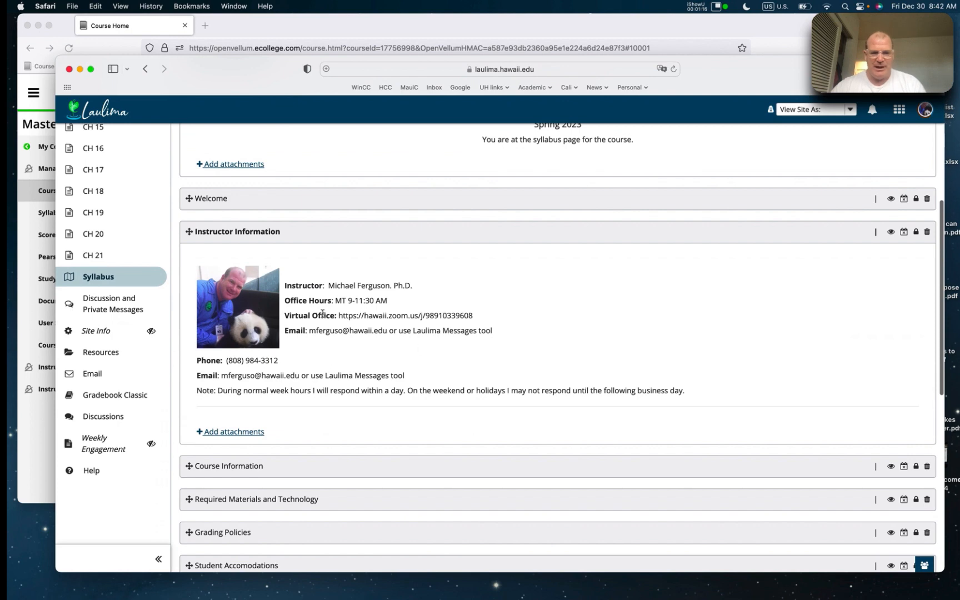
mouse_move(392, 346)
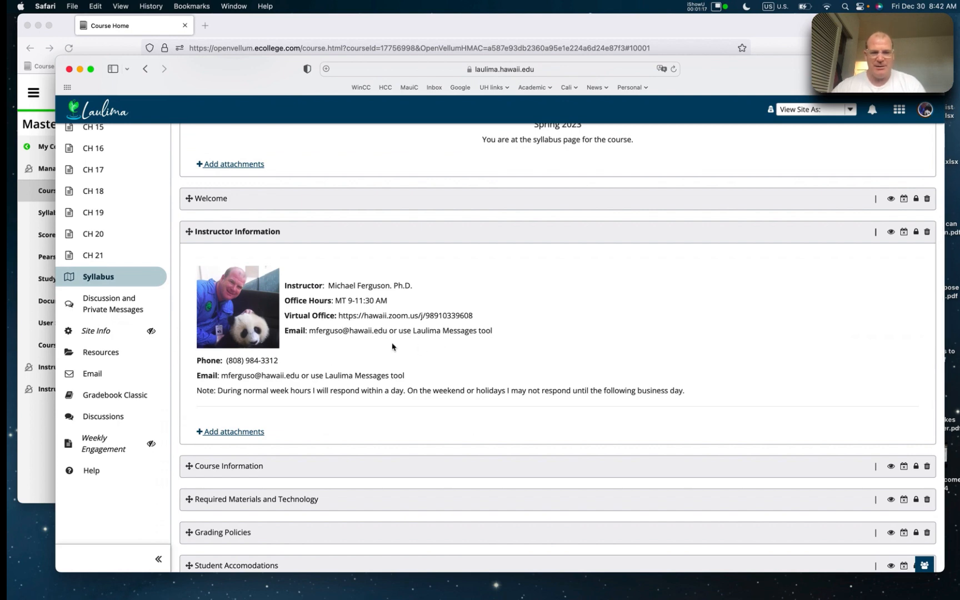
mouse_move(451, 364)
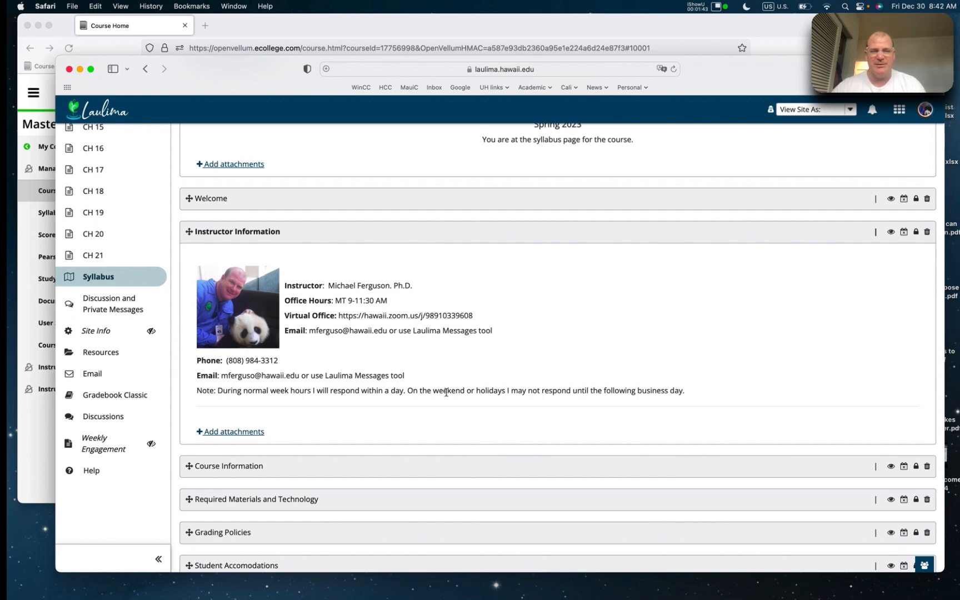
mouse_move(409, 386)
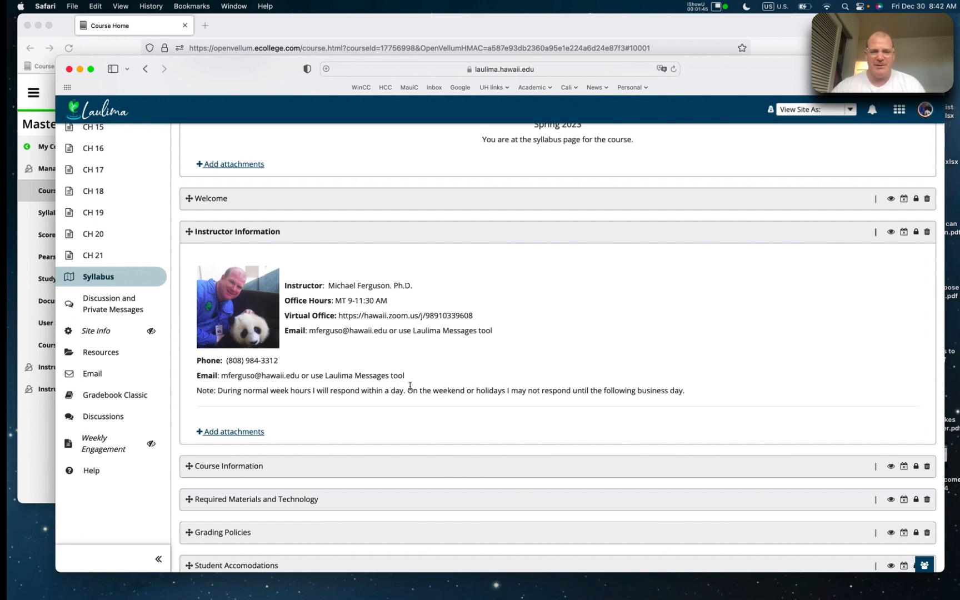
scroll("down", 3)
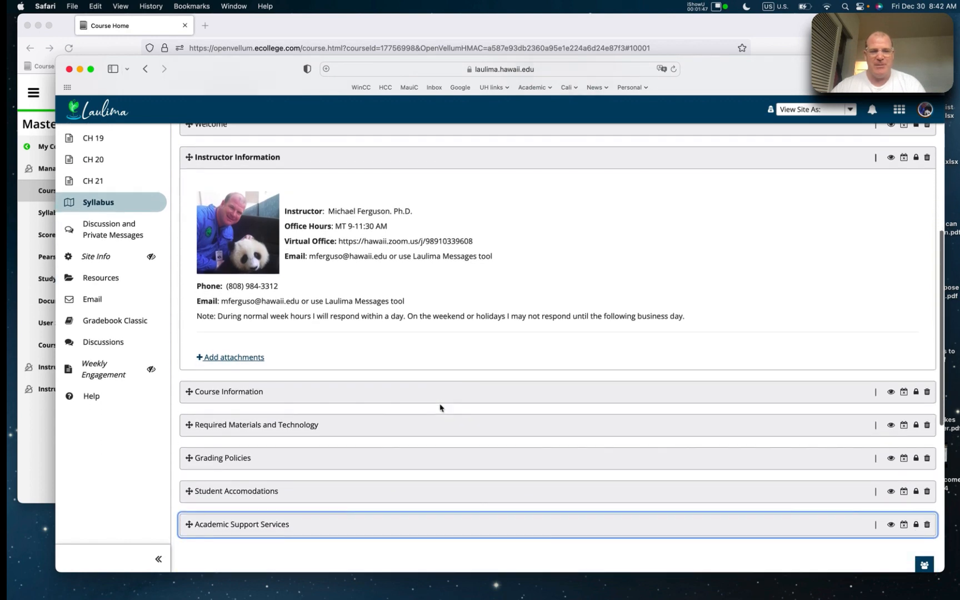
scroll("down", 3)
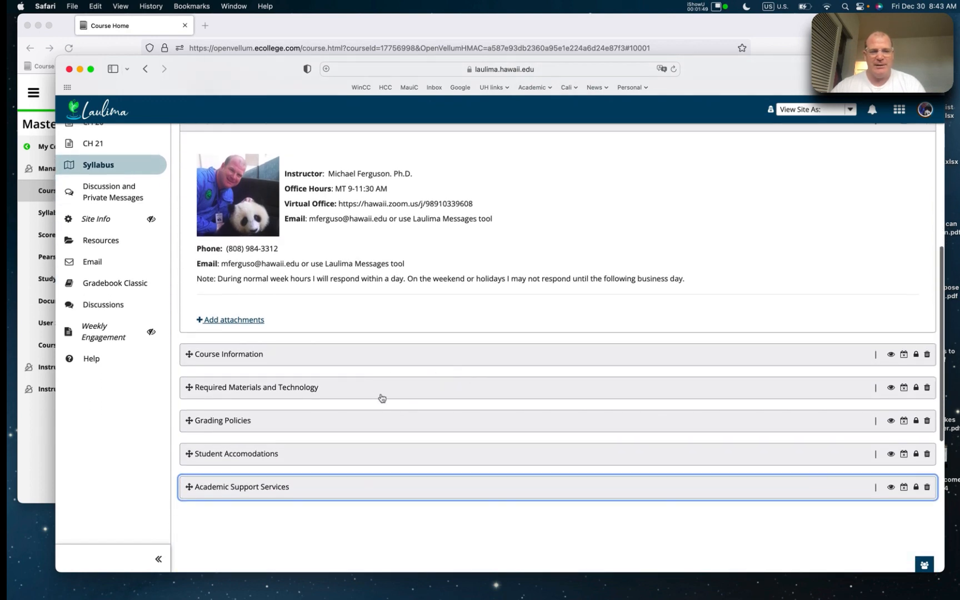
Expand Grading Policies to view the grading breakdown, assessments and letter-grade scale
left_click(221, 420)
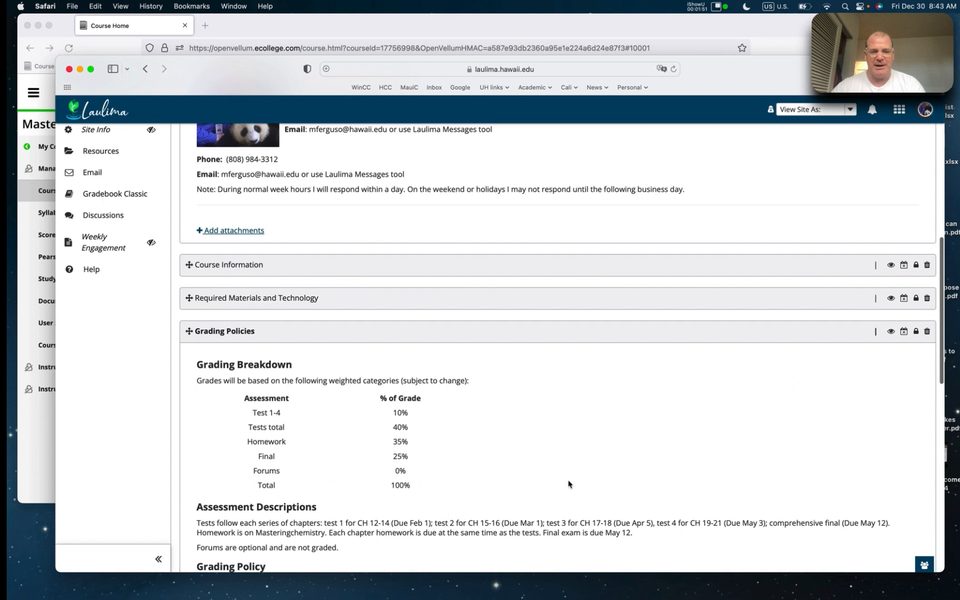
scroll("down", 3)
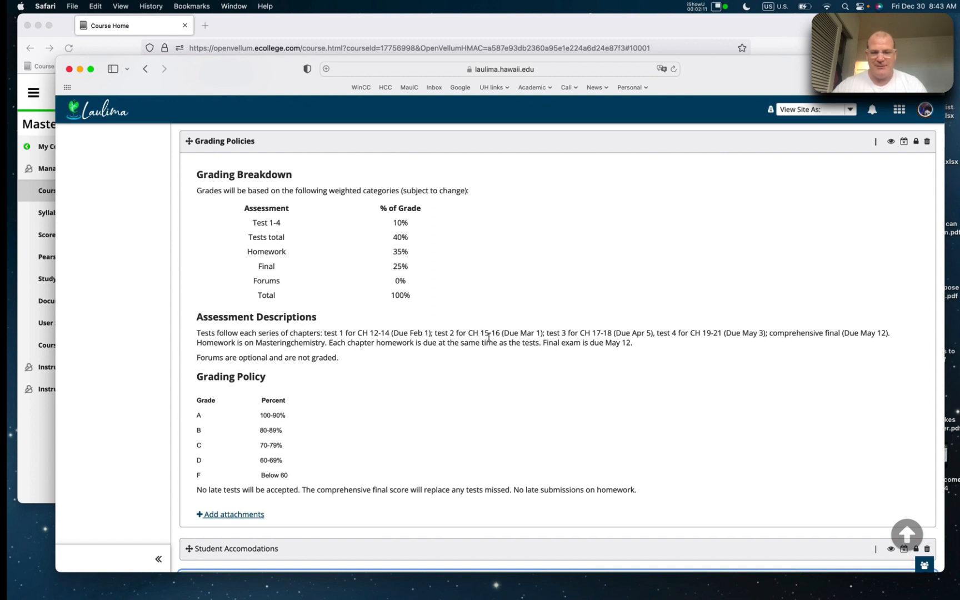
mouse_move(631, 328)
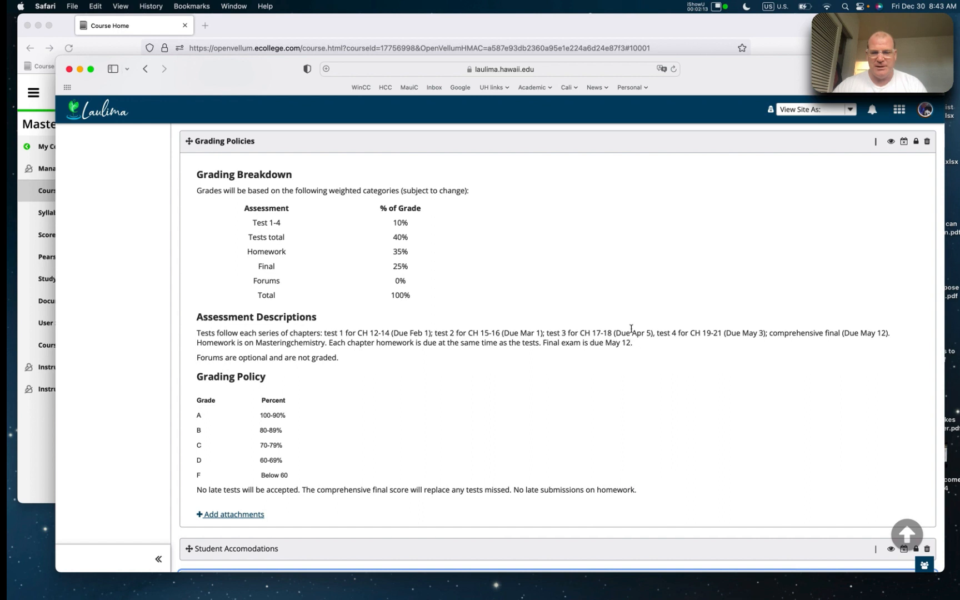
mouse_move(606, 336)
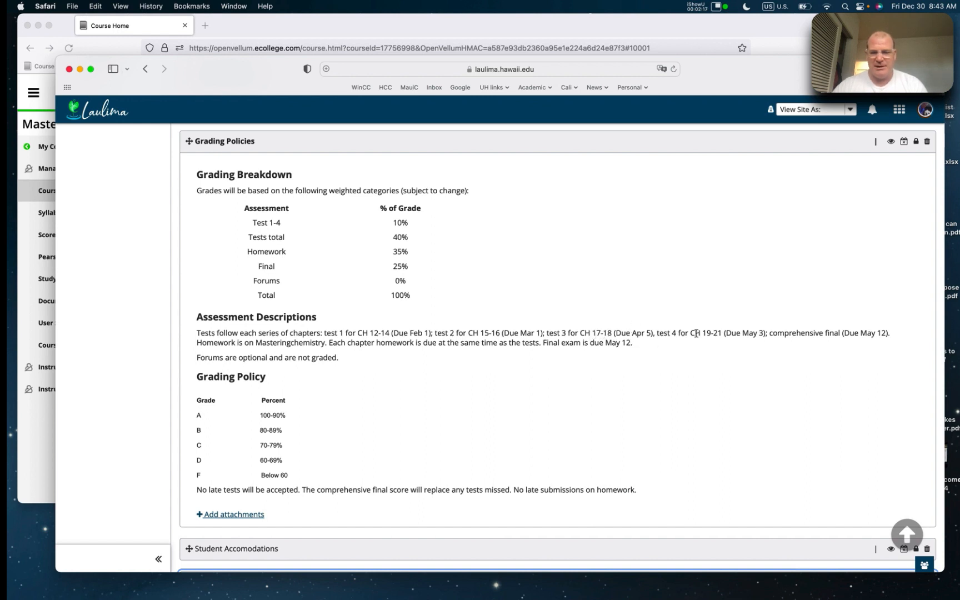
mouse_move(748, 358)
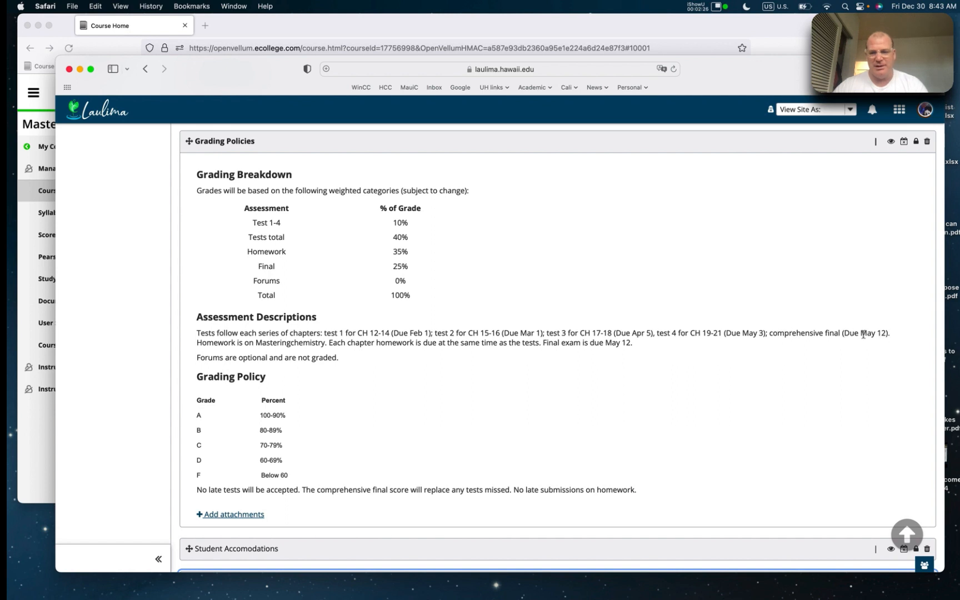
mouse_move(730, 395)
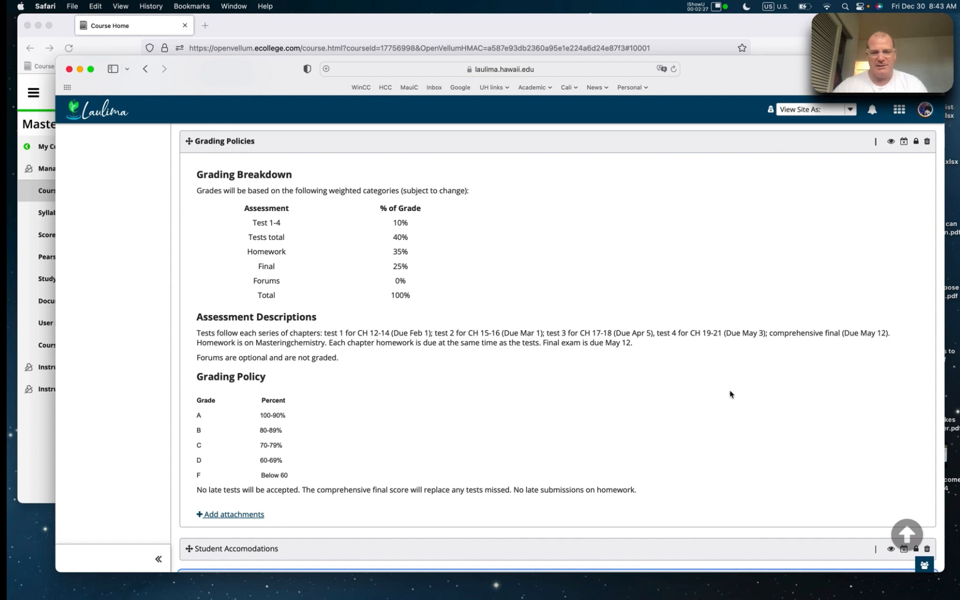
mouse_move(676, 394)
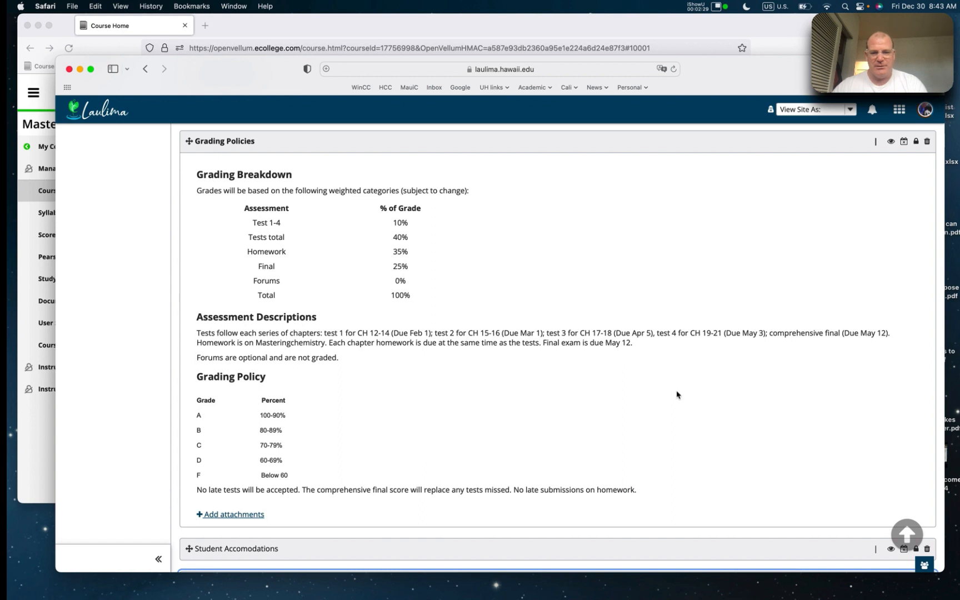
mouse_move(519, 398)
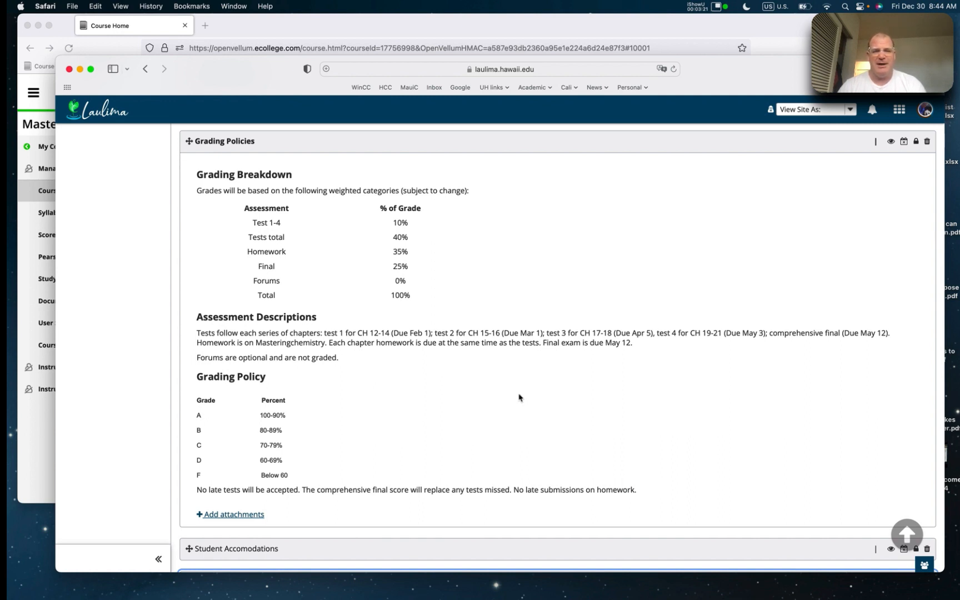
mouse_move(266, 426)
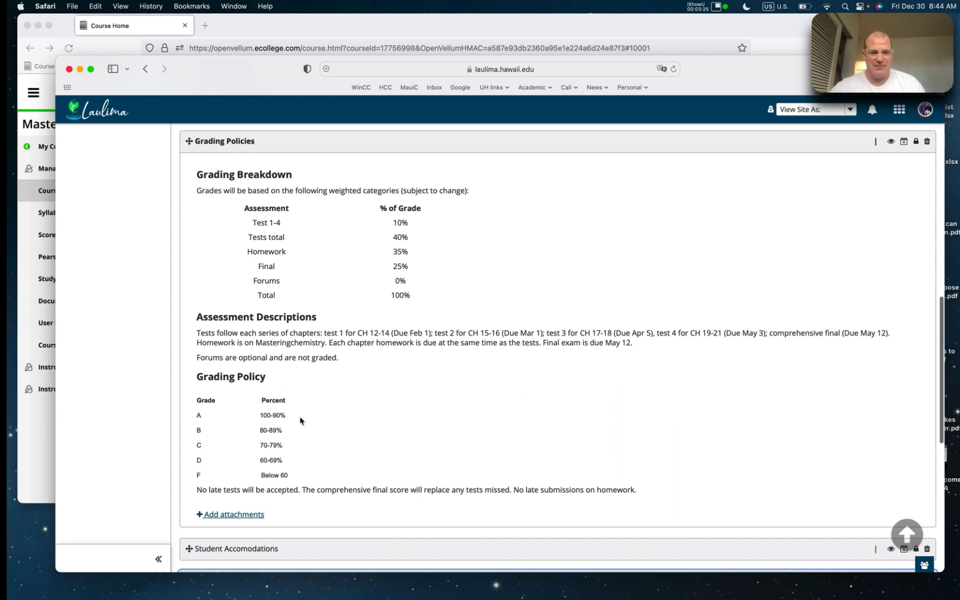
scroll("down", 3)
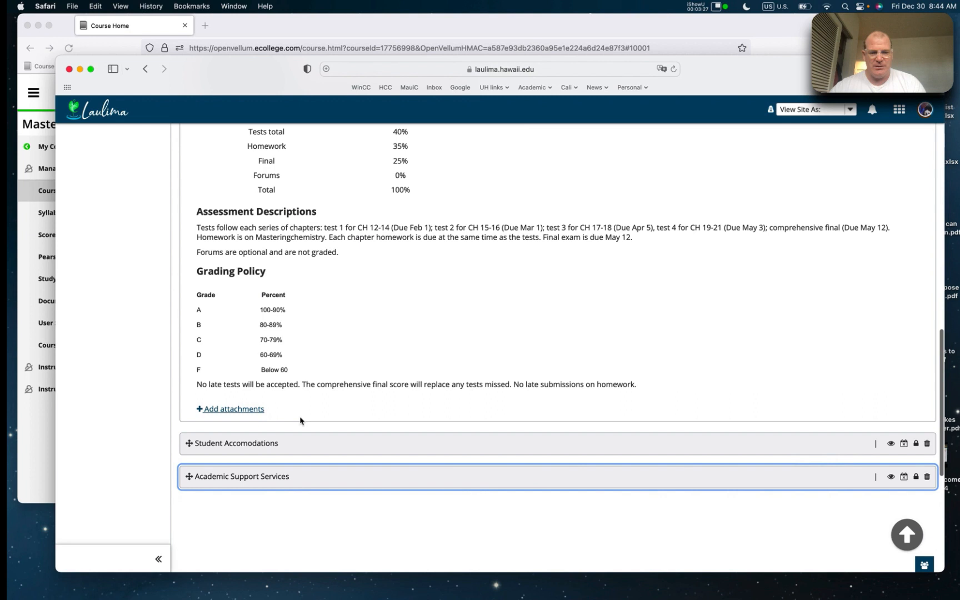
mouse_move(292, 448)
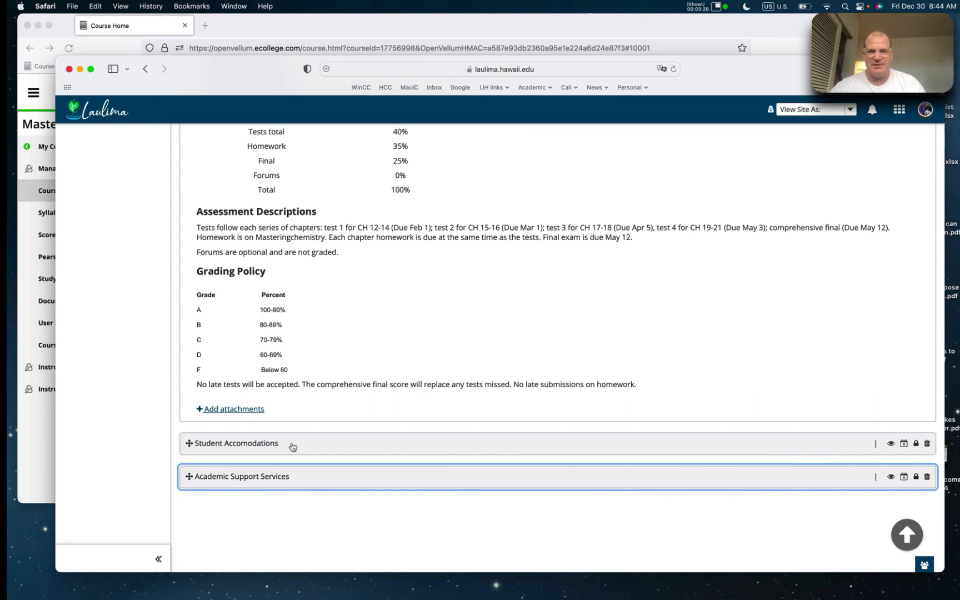
mouse_move(372, 320)
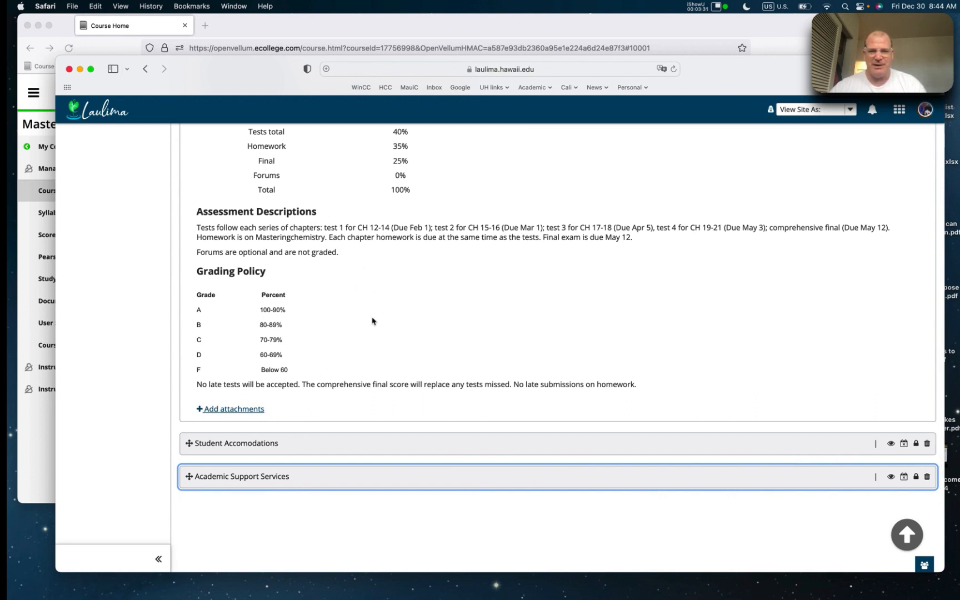
left_click(235, 442)
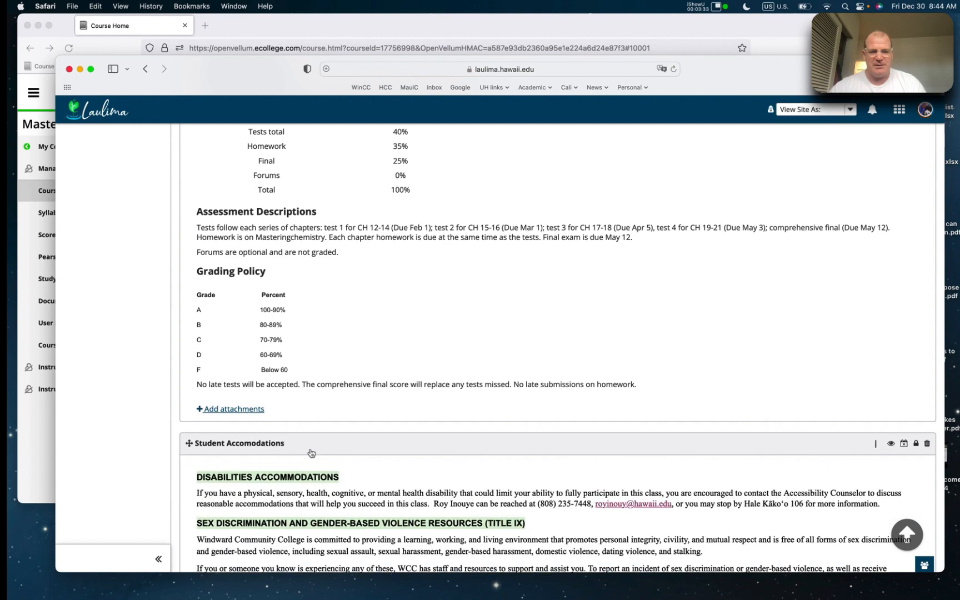
mouse_move(386, 473)
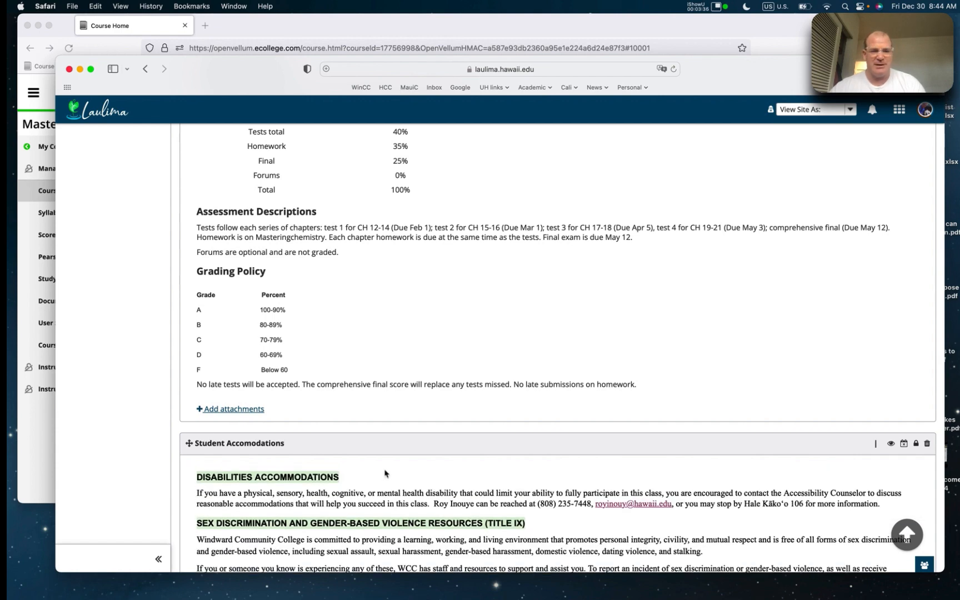
left_click(698, 7)
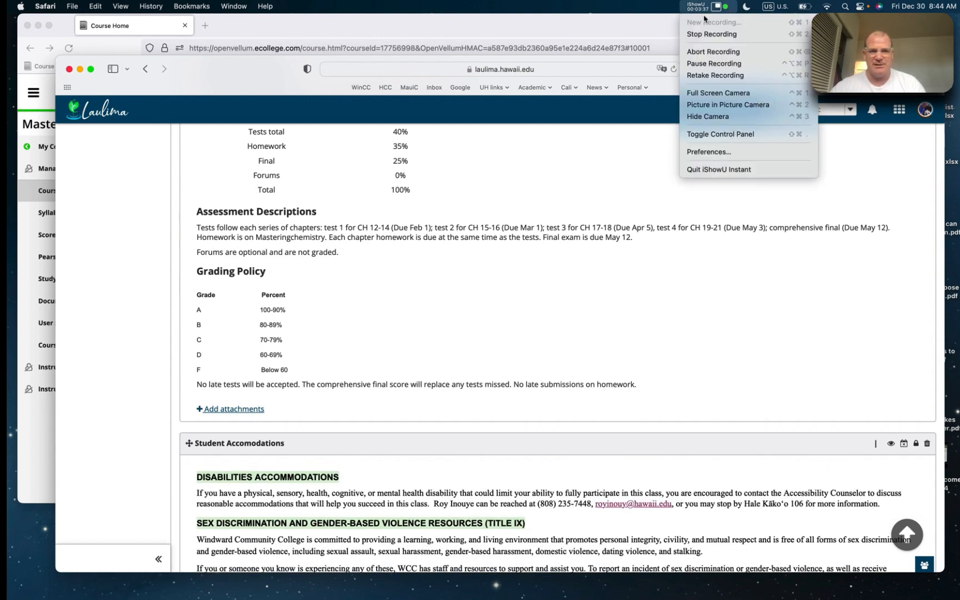
mouse_move(713, 64)
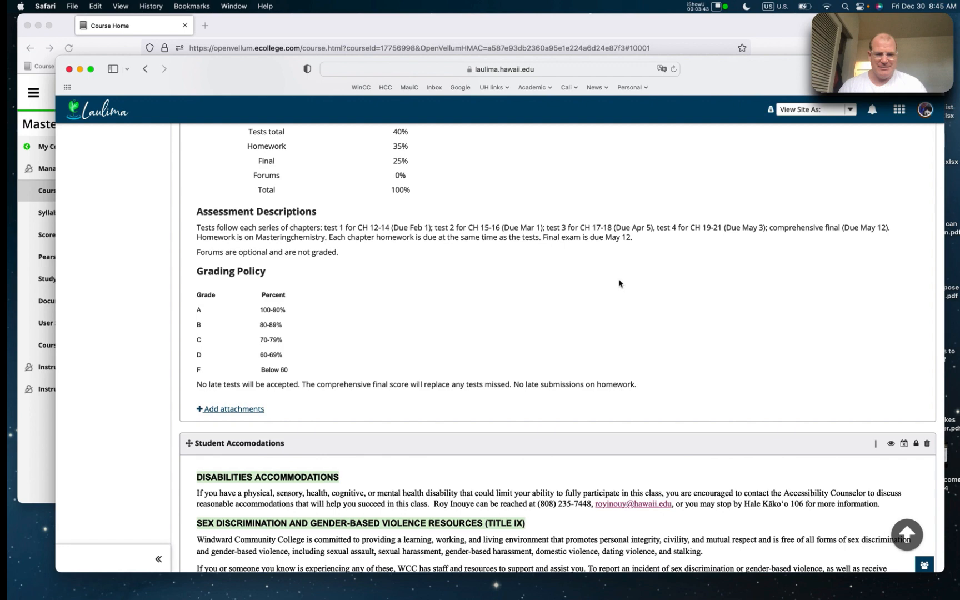
scroll("down", 3)
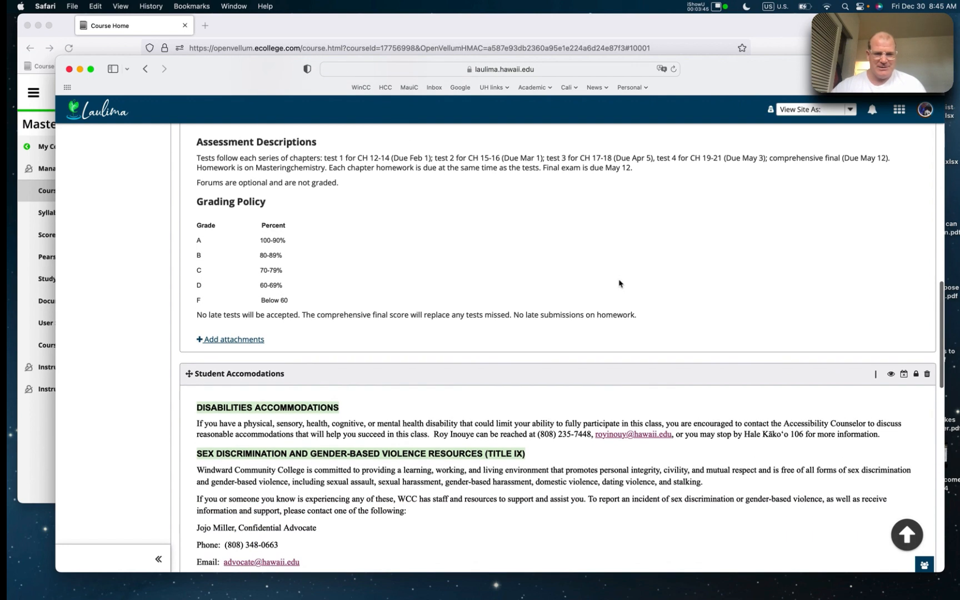
scroll("down", 3)
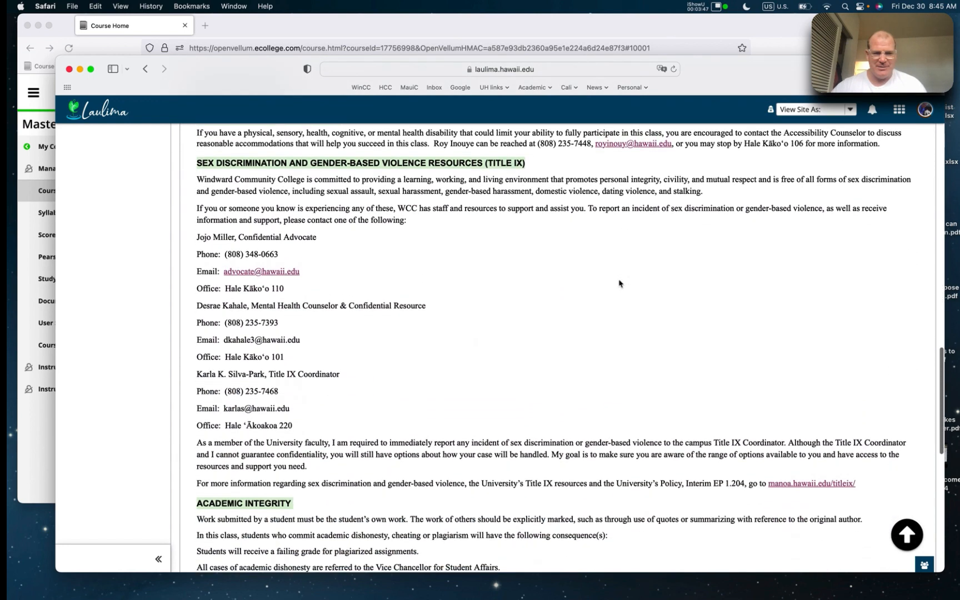
scroll("down", 3)
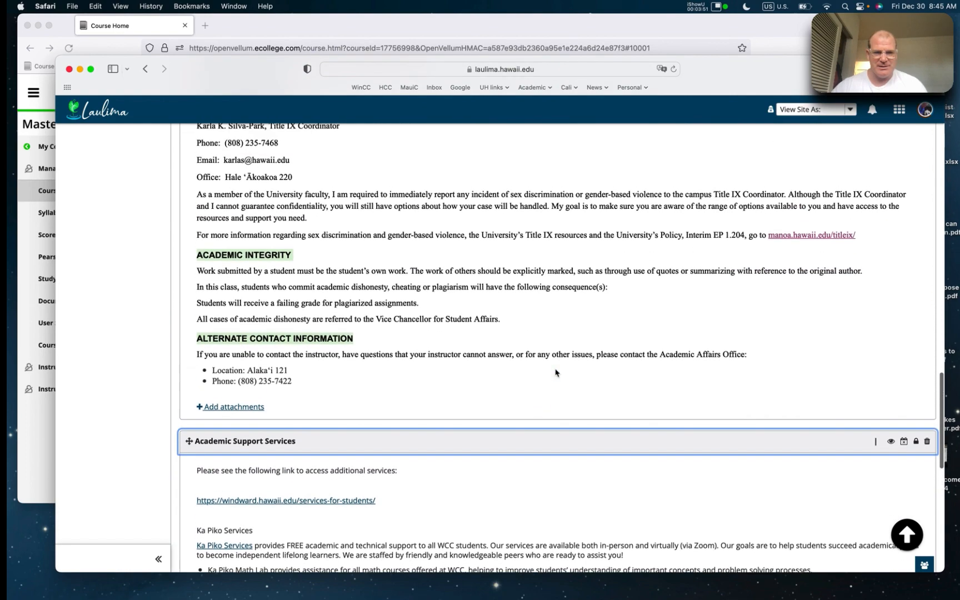
scroll("up", 3)
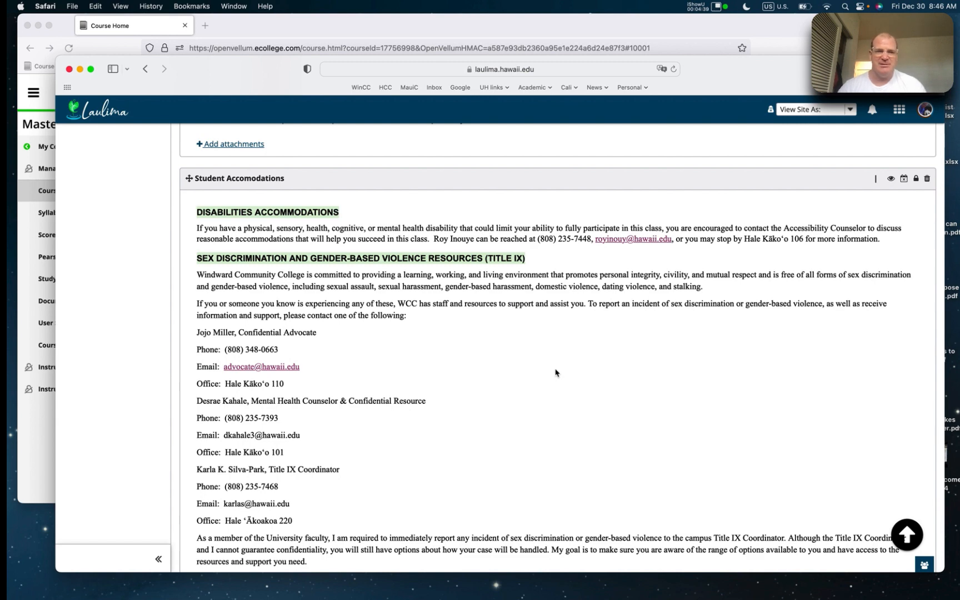
mouse_move(560, 277)
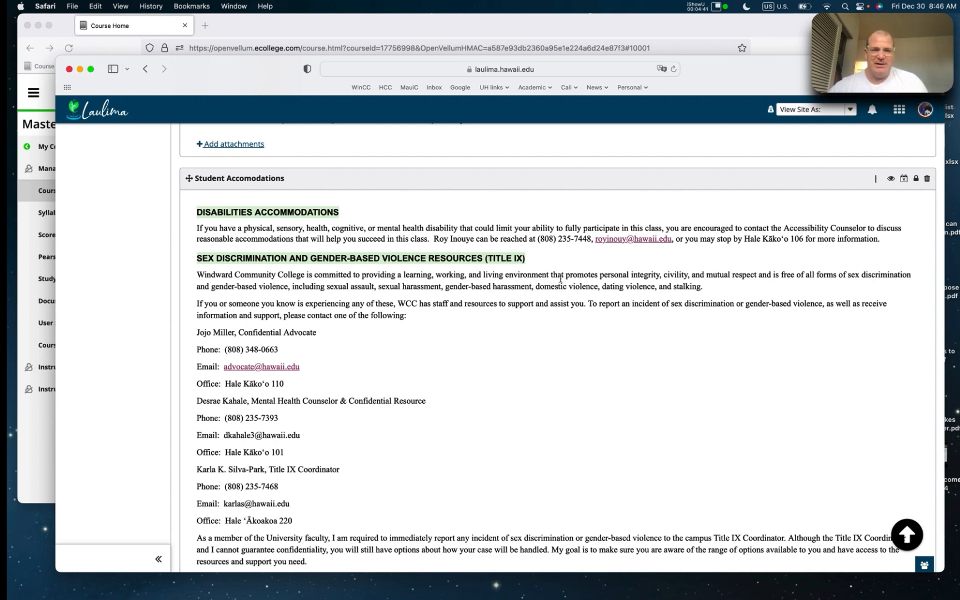
scroll("up", 3)
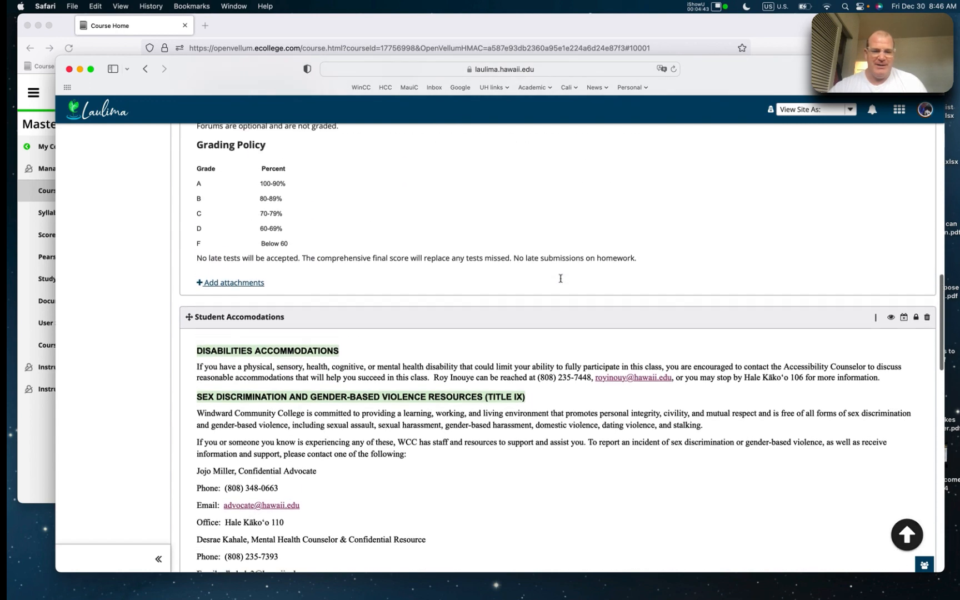
scroll("up", 3)
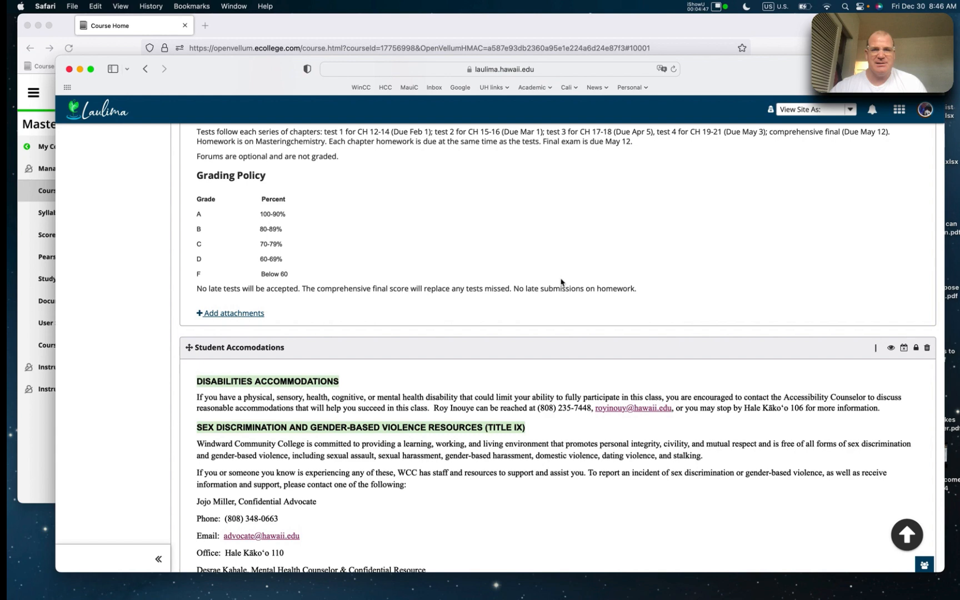
scroll("up", 3)
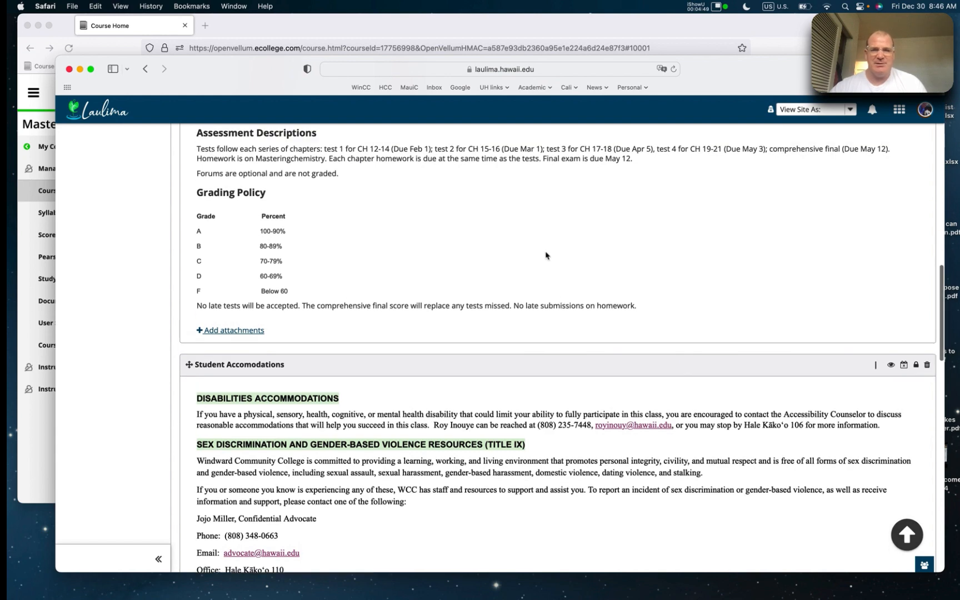
scroll("up", 3)
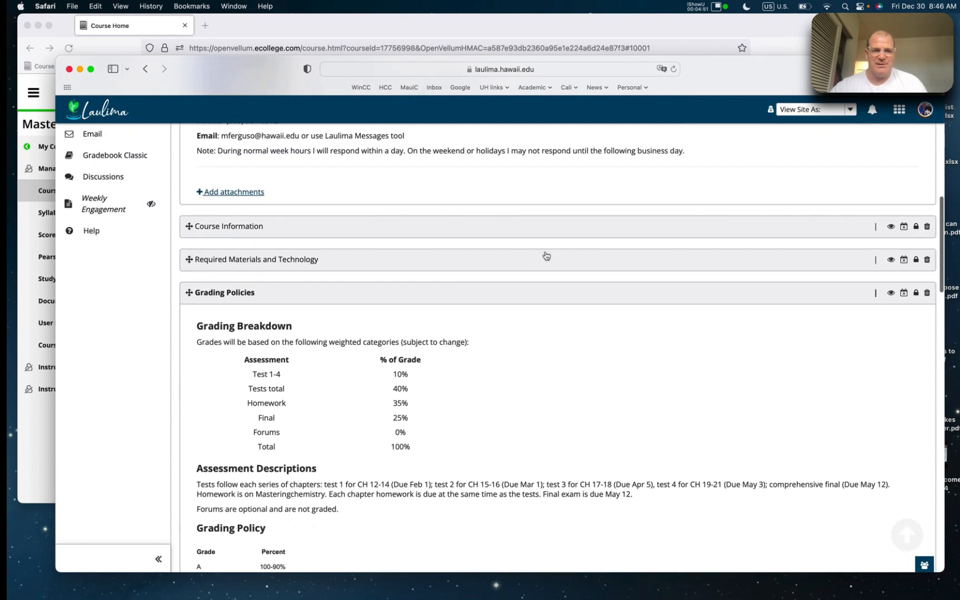
scroll("up", 3)
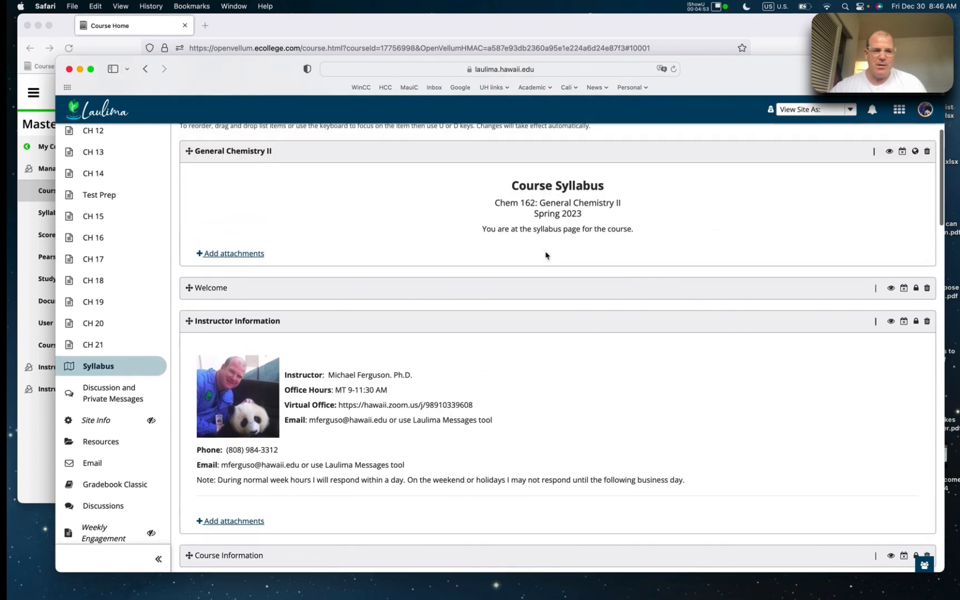
scroll("down", 3)
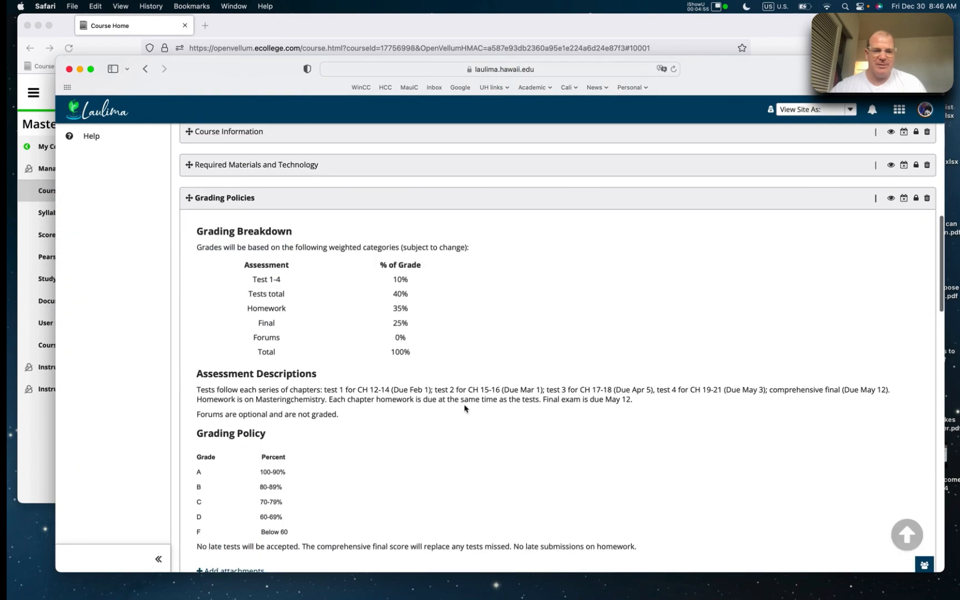
left_click(97, 528)
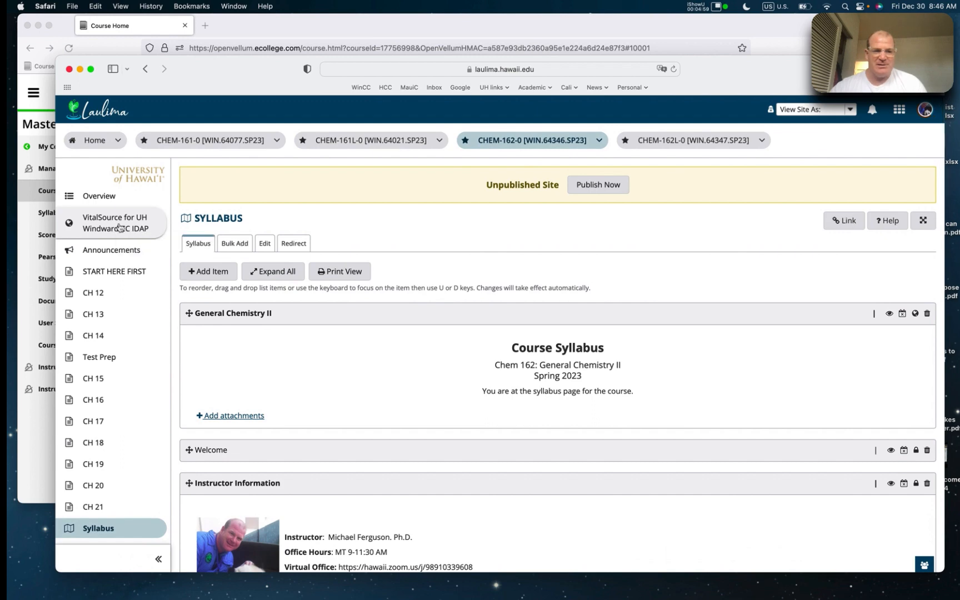
left_click(116, 224)
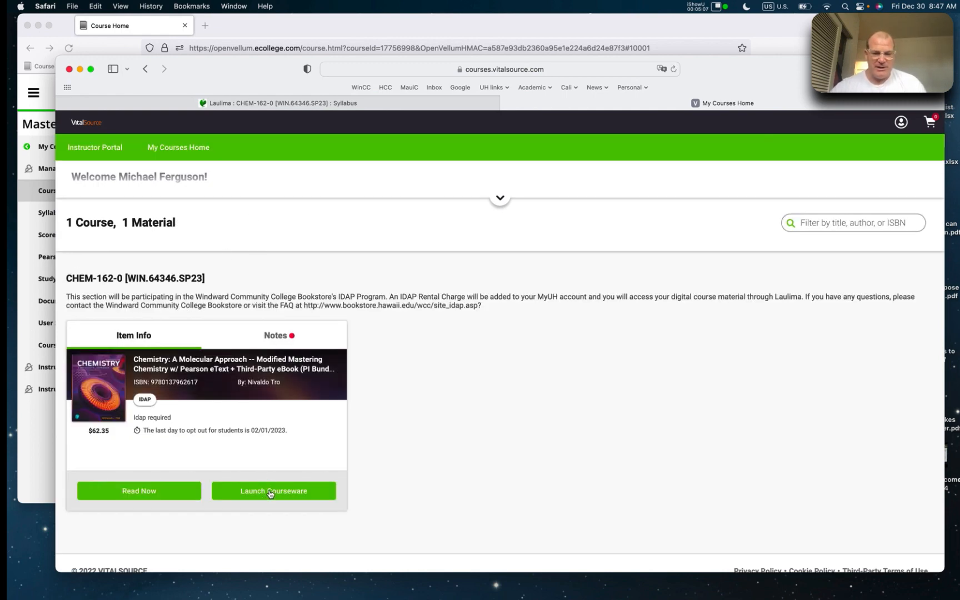
Launch the eText courseware and open MyLab & Mastering to reach the CHEM-162 assignment list
left_click(273, 490)
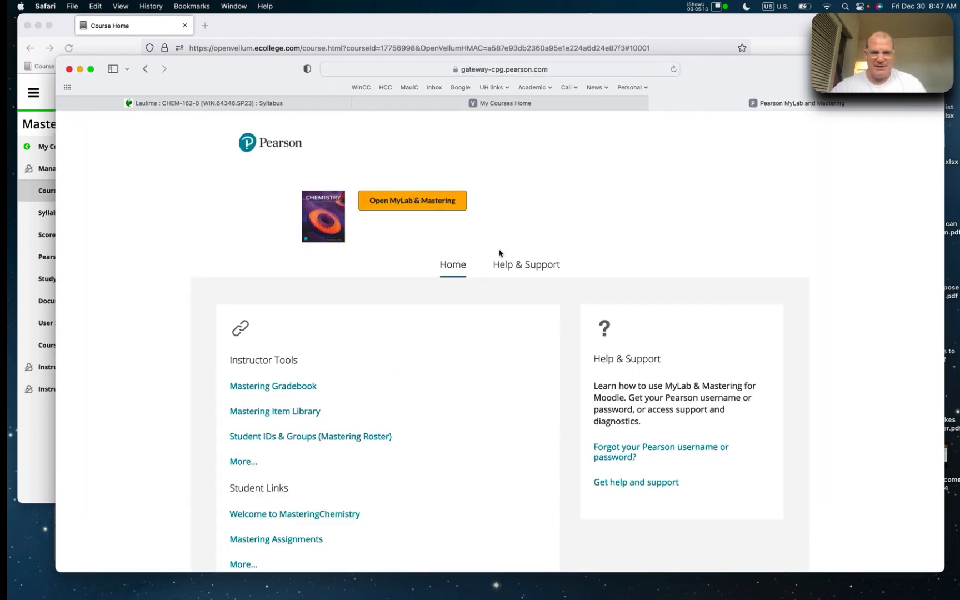
left_click(412, 201)
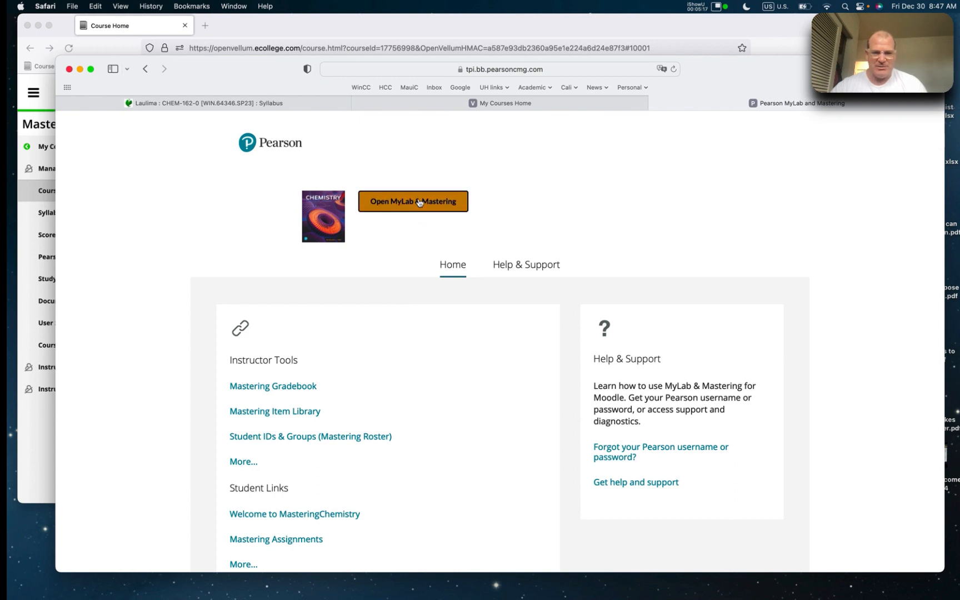
left_click(412, 201)
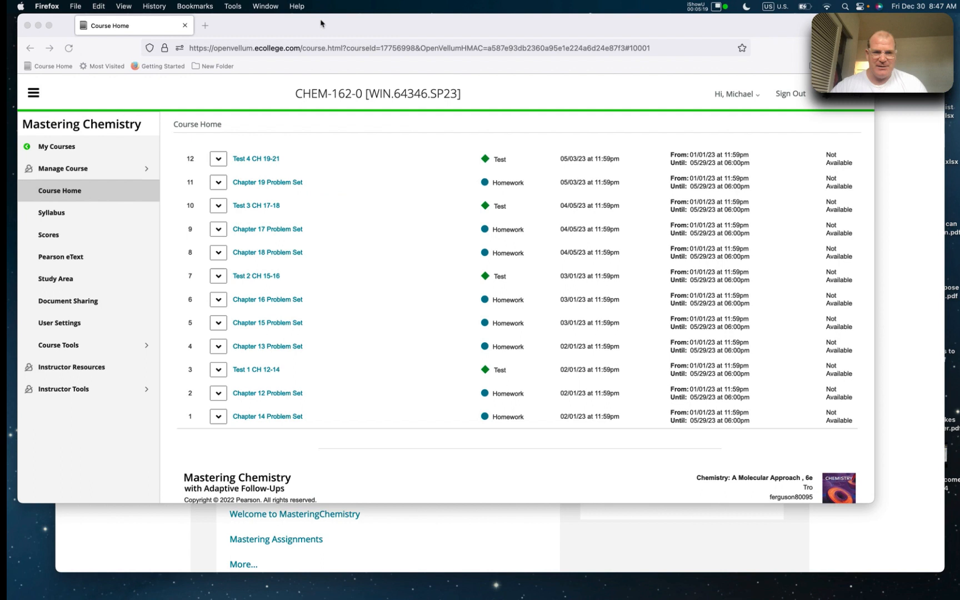
scroll("up", 3)
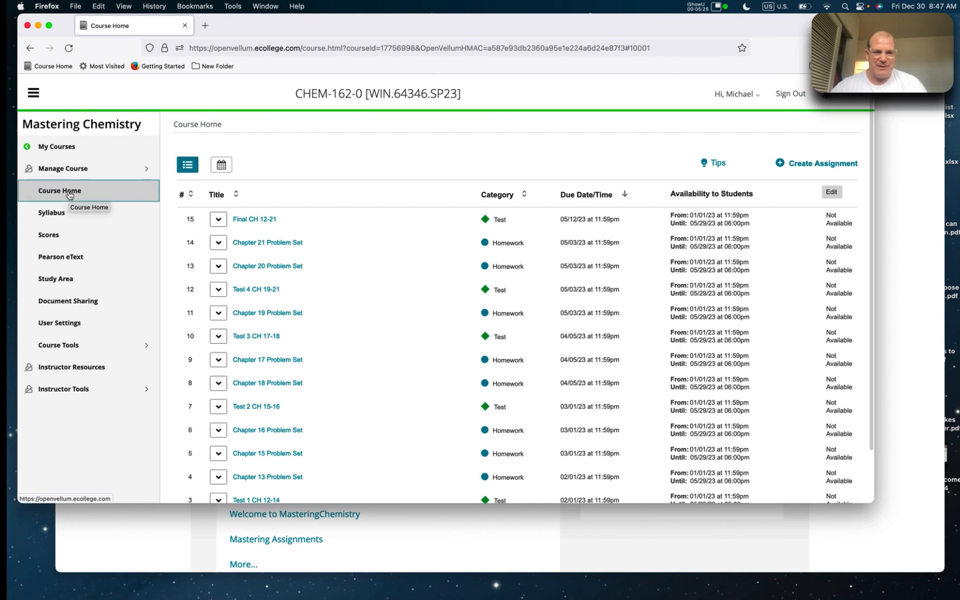
left_click(58, 190)
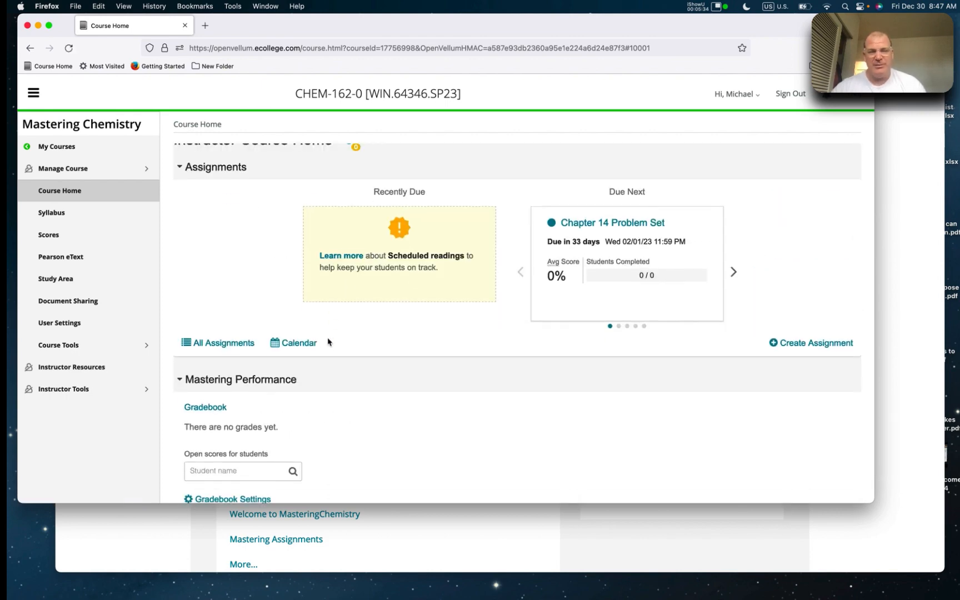
scroll("down", 3)
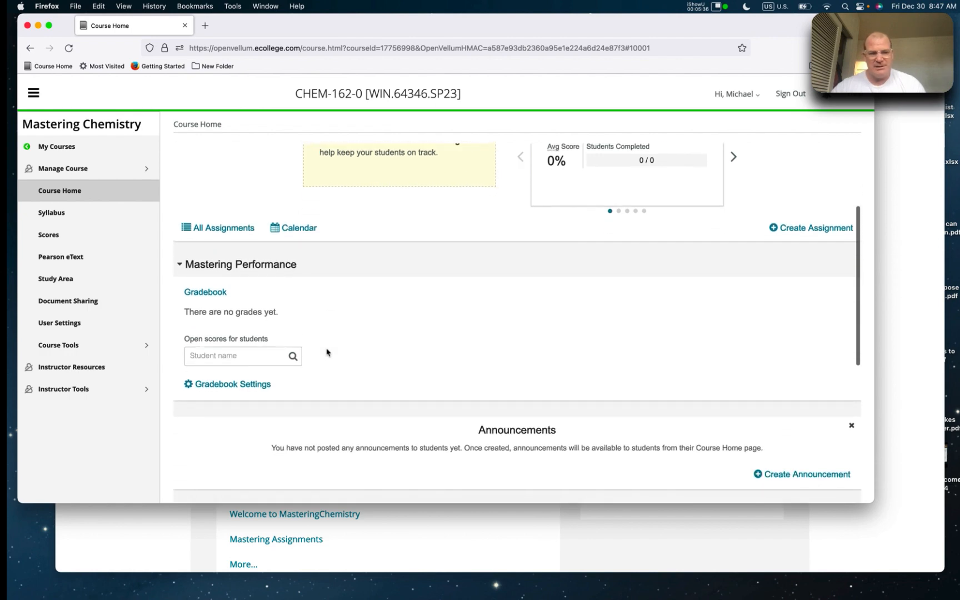
left_click(221, 228)
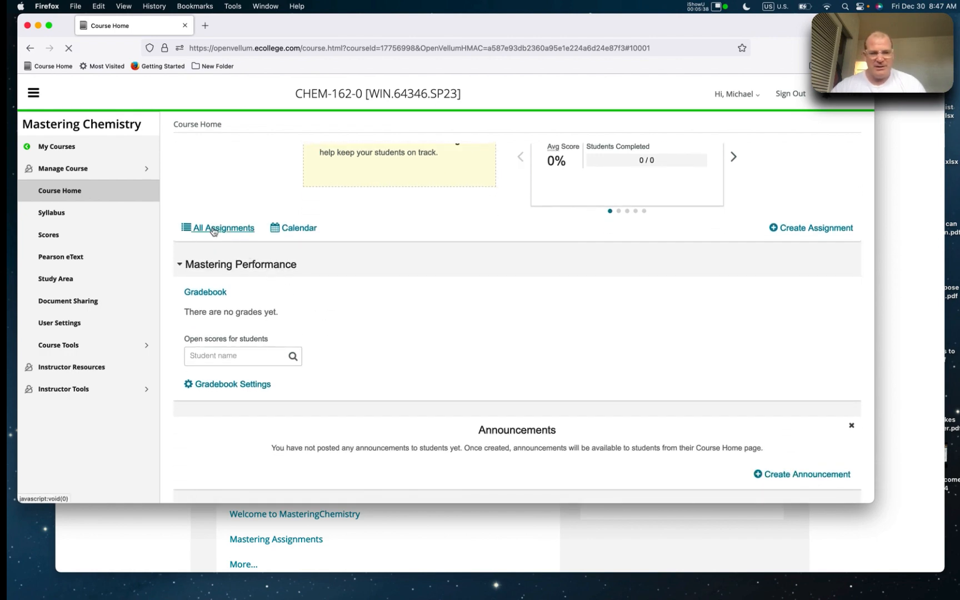
left_click(223, 227)
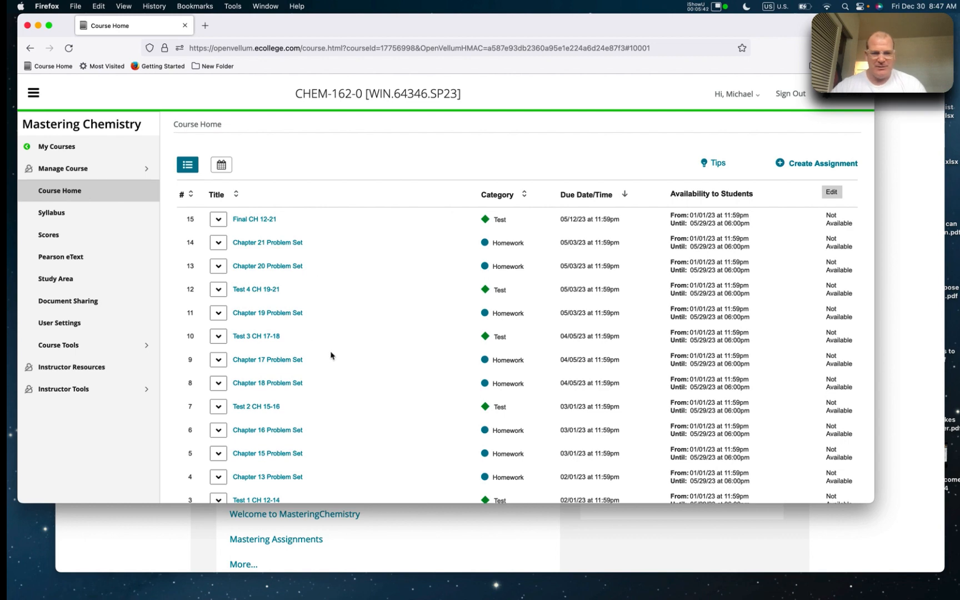
scroll("down", 3)
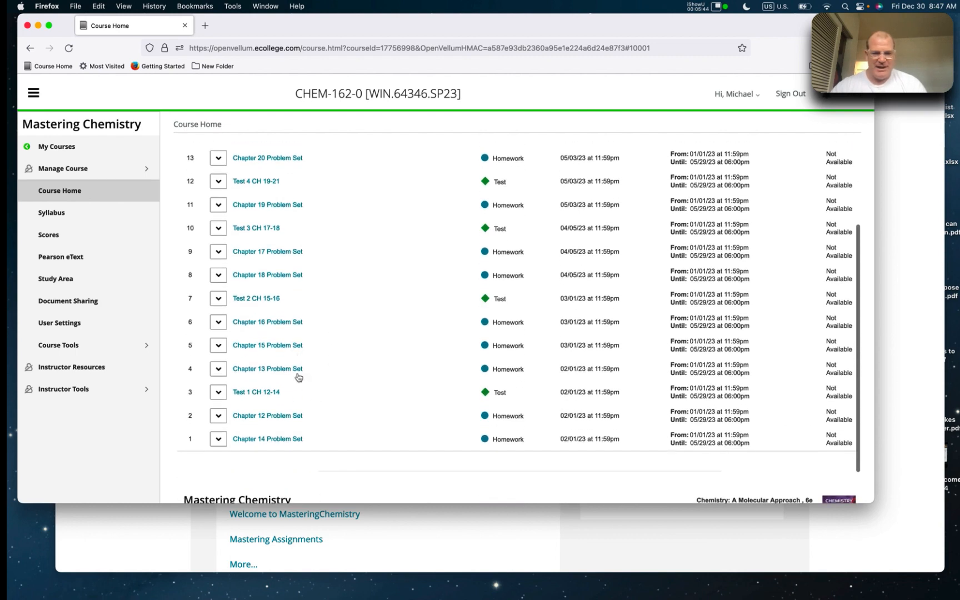
Open the Chapter 12 Problem Set, preview Exercise 12.36 and close the preview
left_click(266, 415)
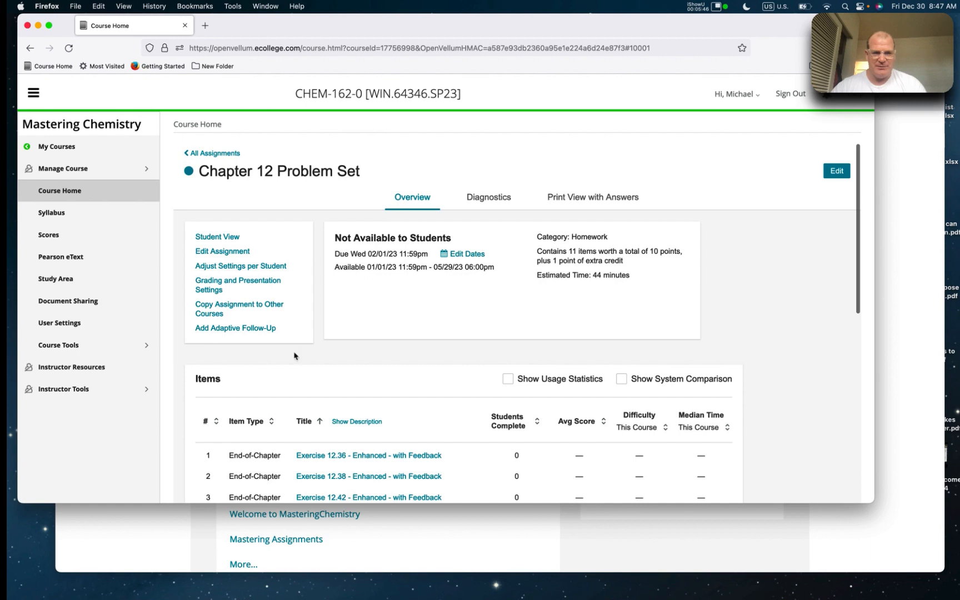
mouse_move(349, 459)
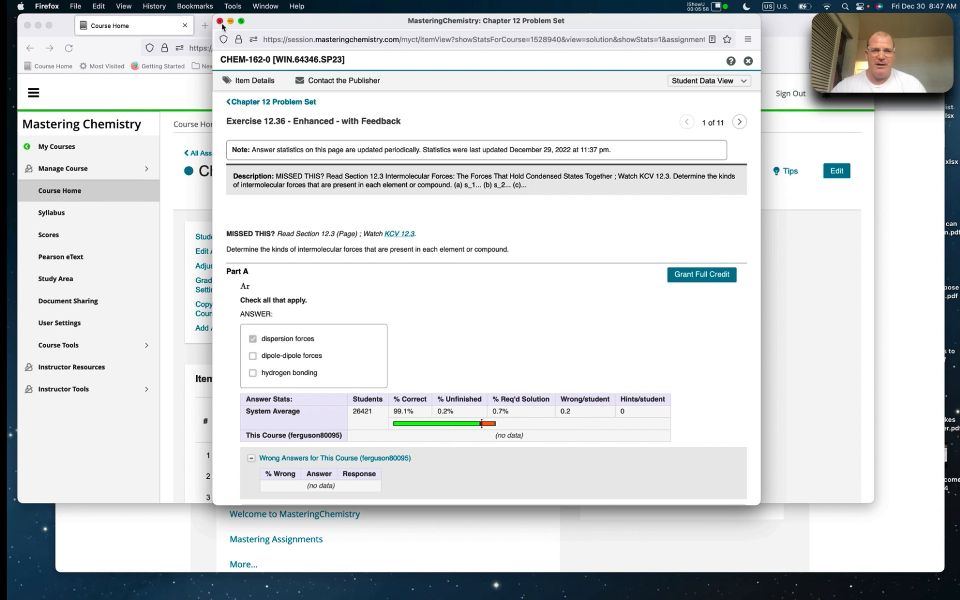
left_click(747, 61)
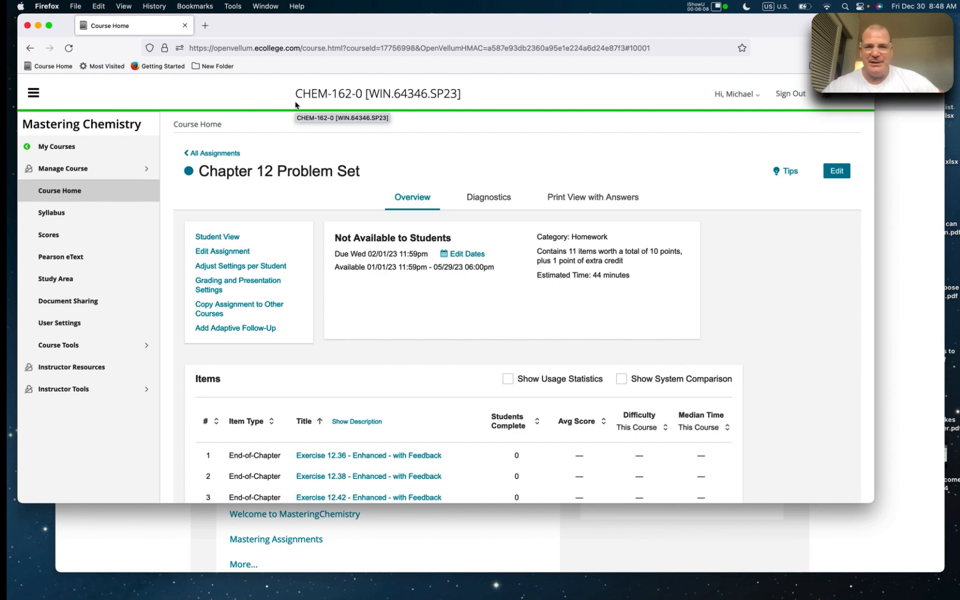
mouse_move(351, 139)
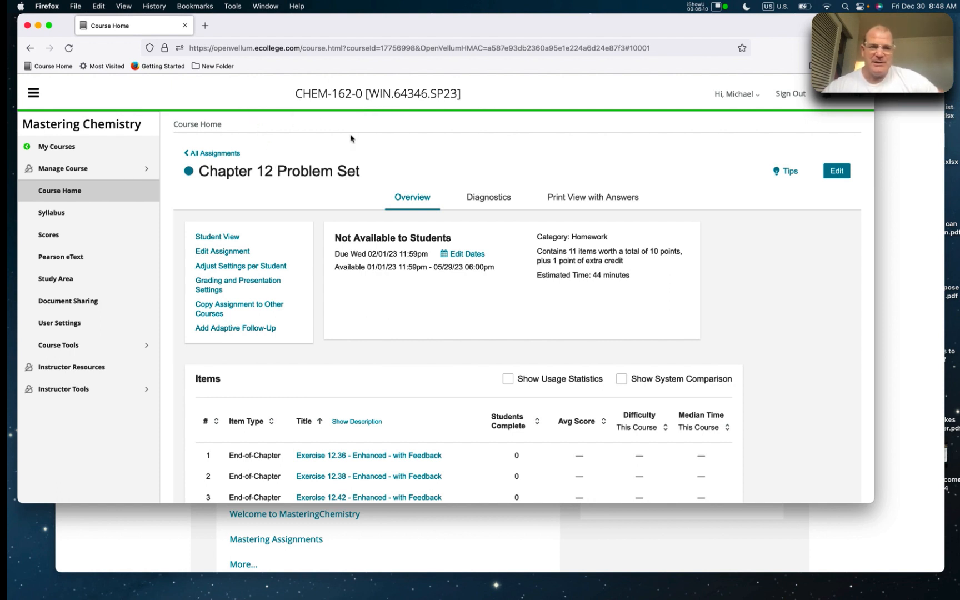
mouse_move(400, 140)
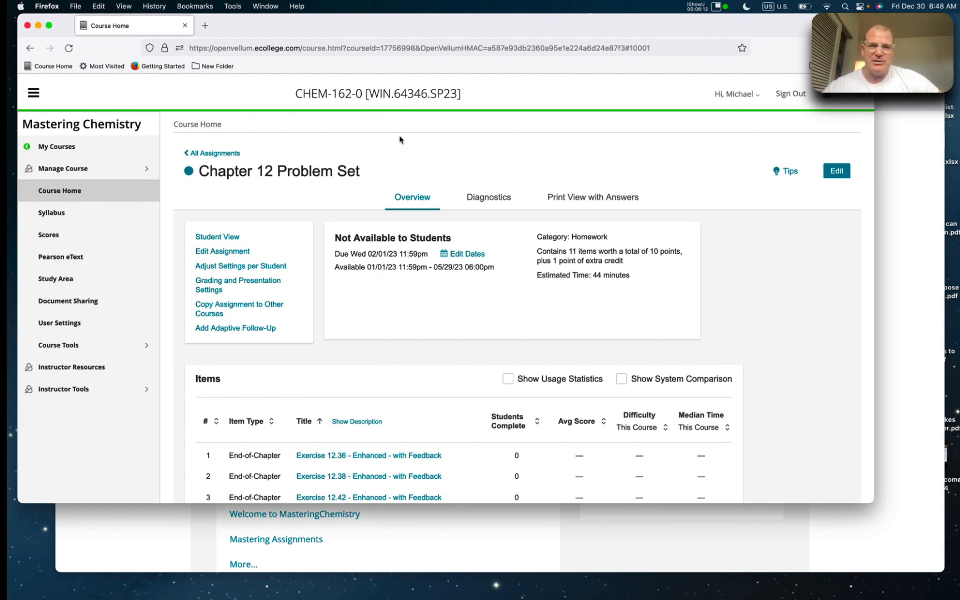
mouse_move(382, 454)
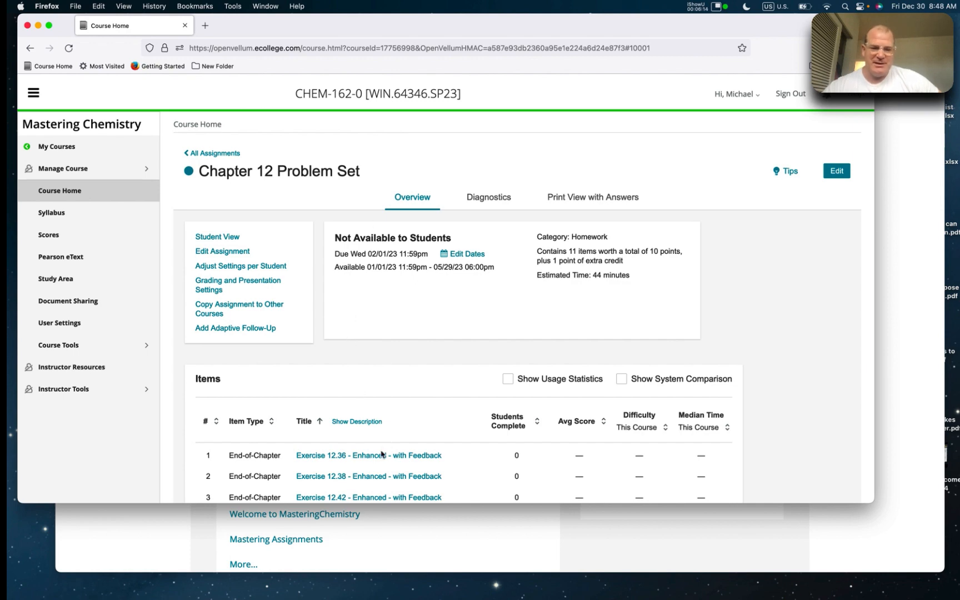
left_click(367, 454)
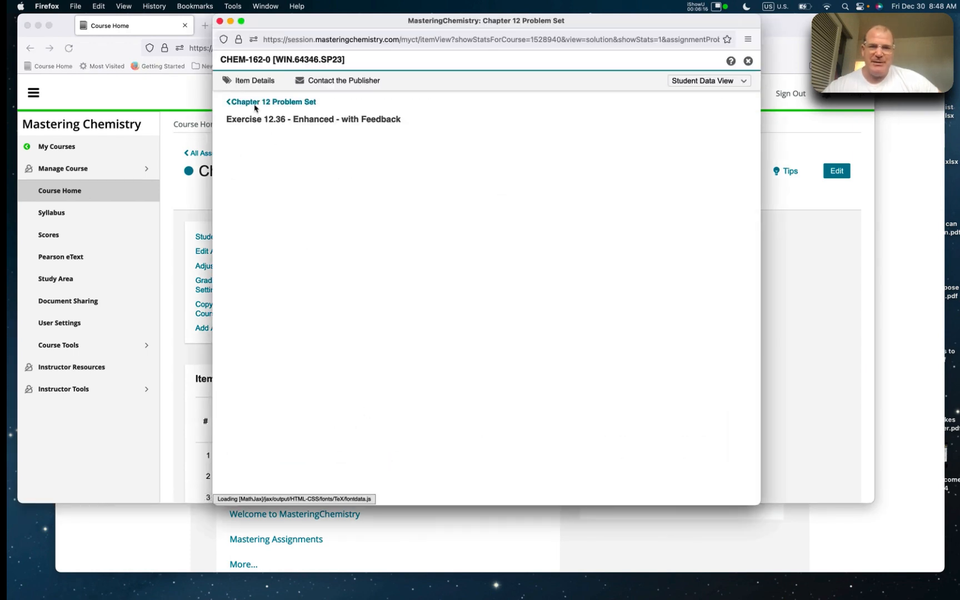
left_click(748, 60)
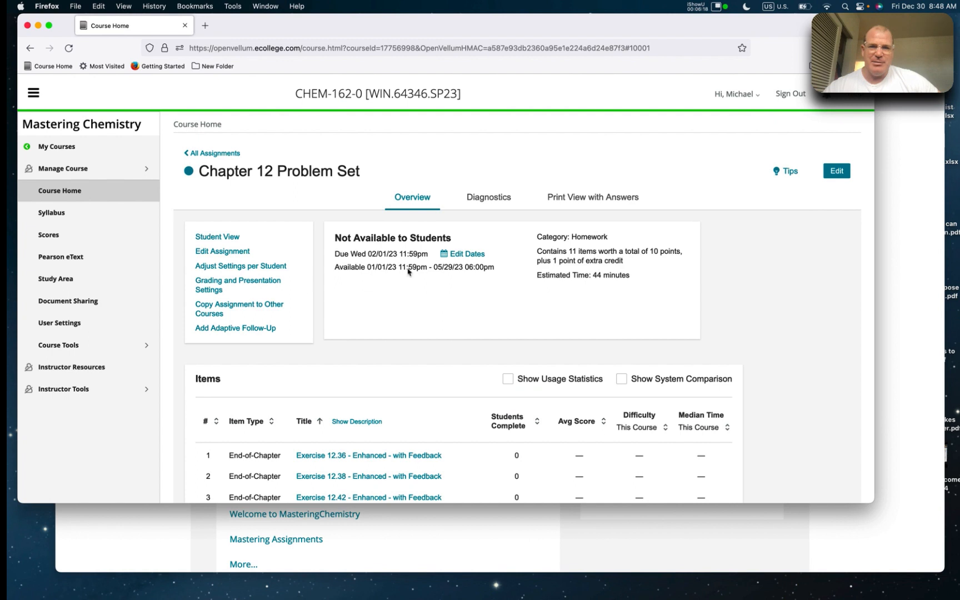
mouse_move(551, 352)
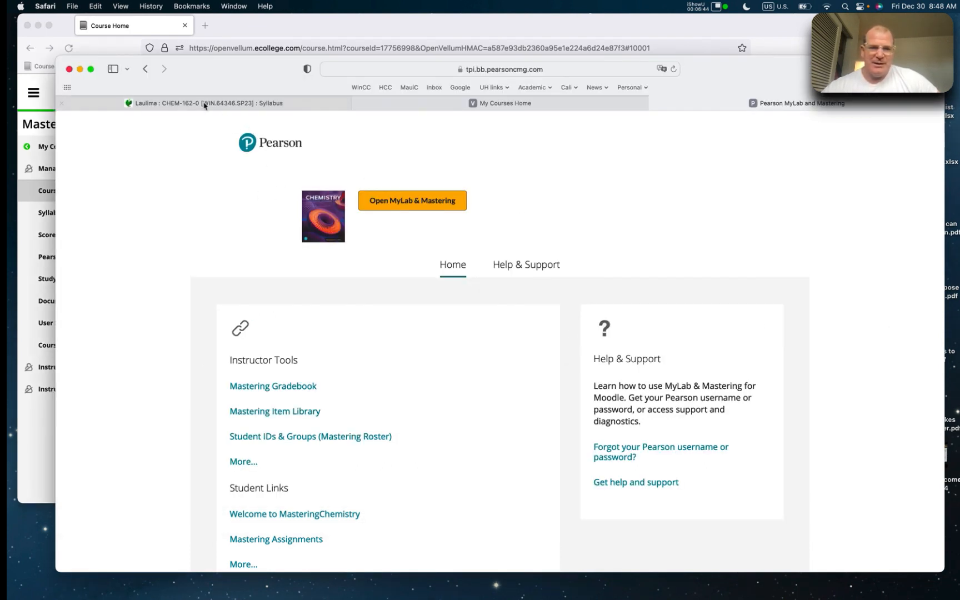
mouse_move(202, 104)
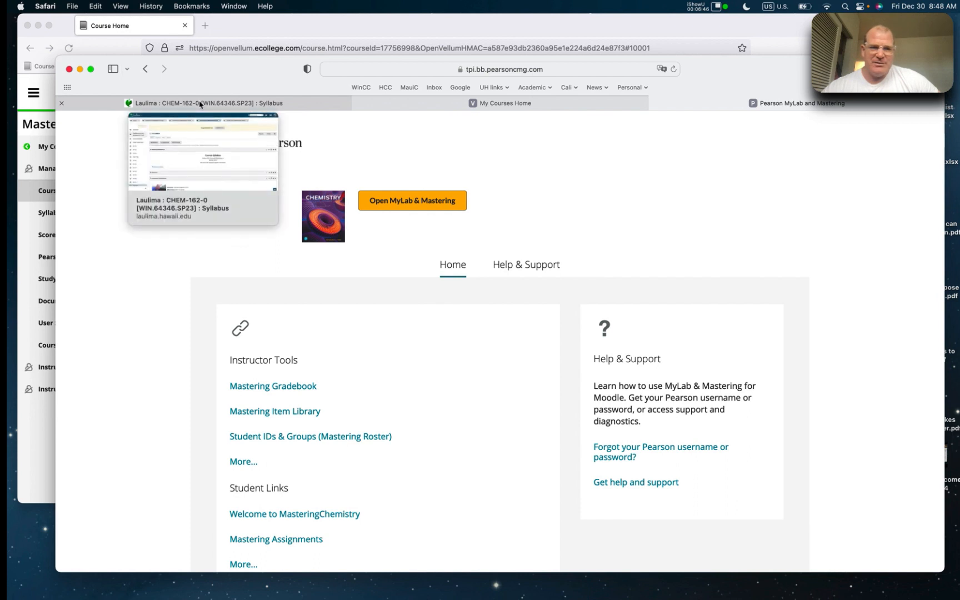
Return to the Laulima CHEM-162 Syllabus browser tab
left_click(202, 103)
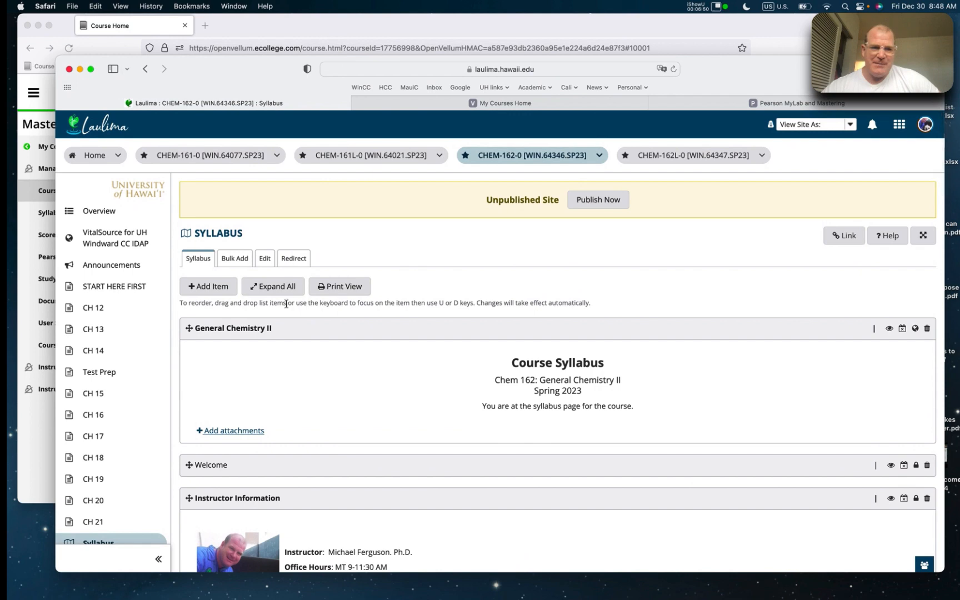
mouse_move(331, 243)
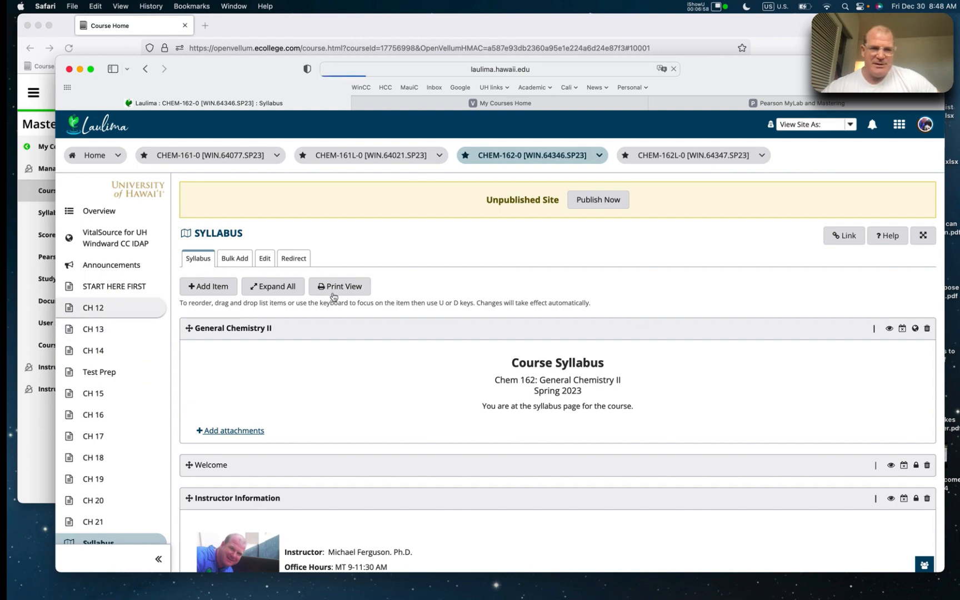
mouse_move(462, 243)
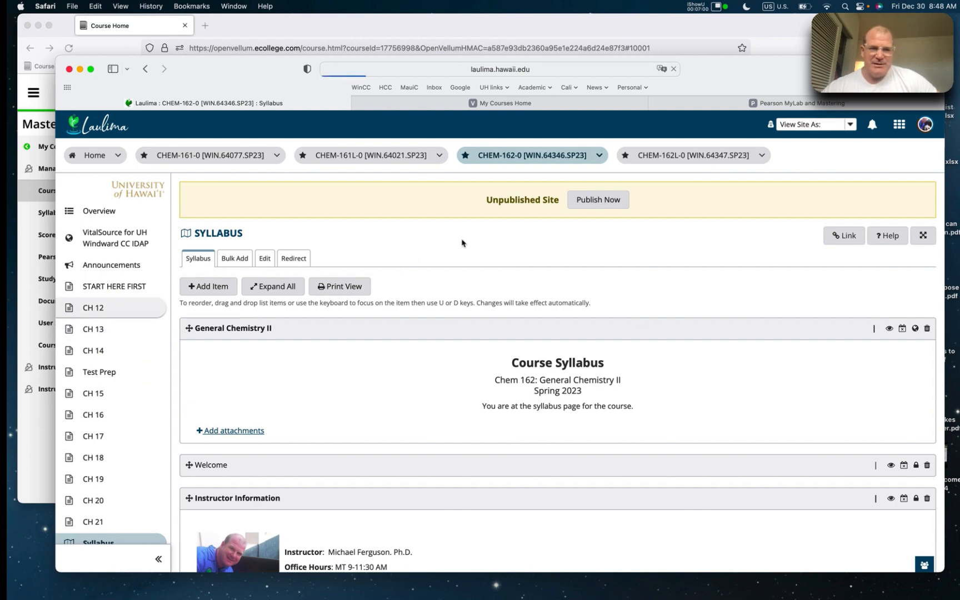
Open the CH 12 page and review its overview, learning outcomes and checklist
left_click(94, 308)
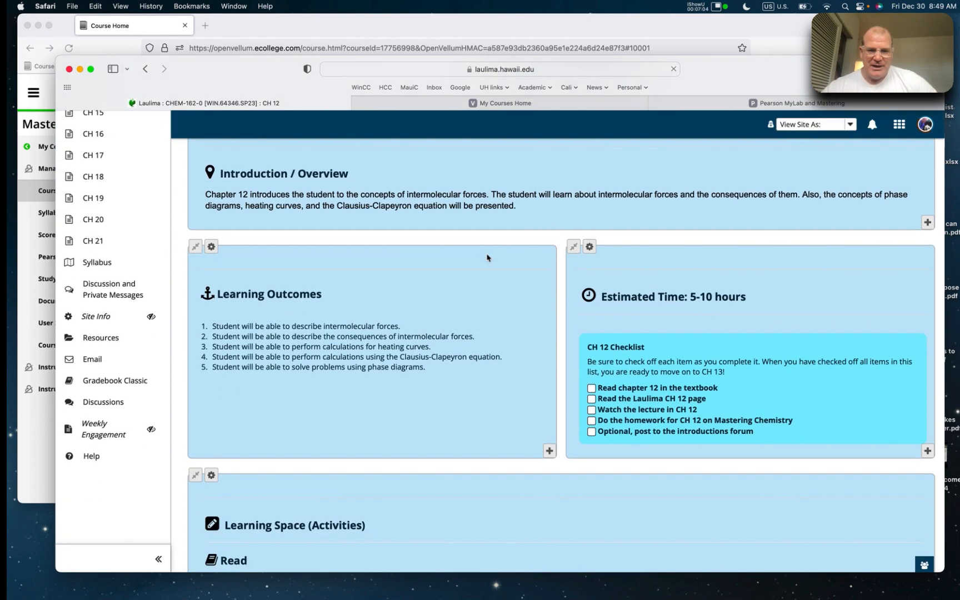
scroll("down", 3)
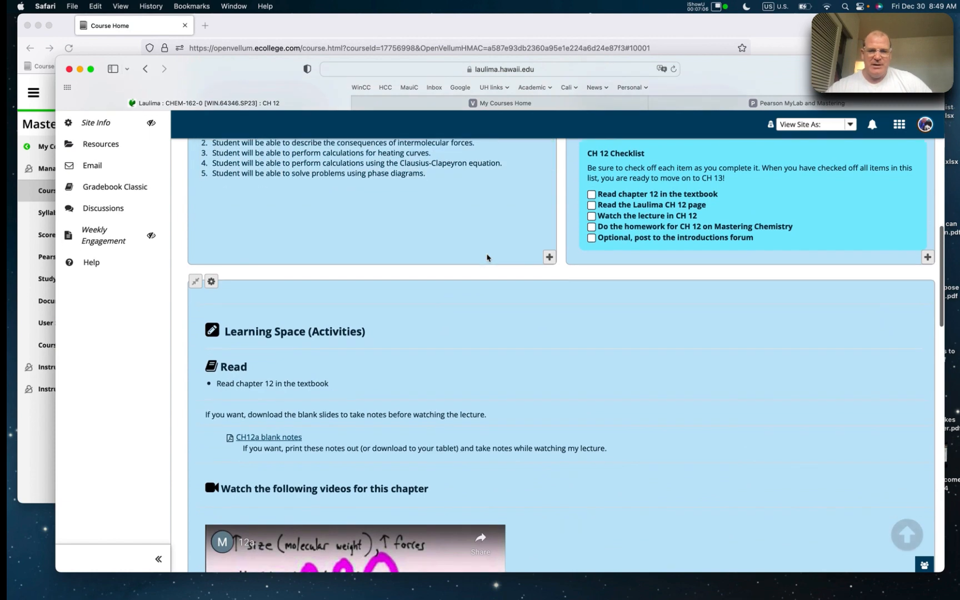
scroll("down", 3)
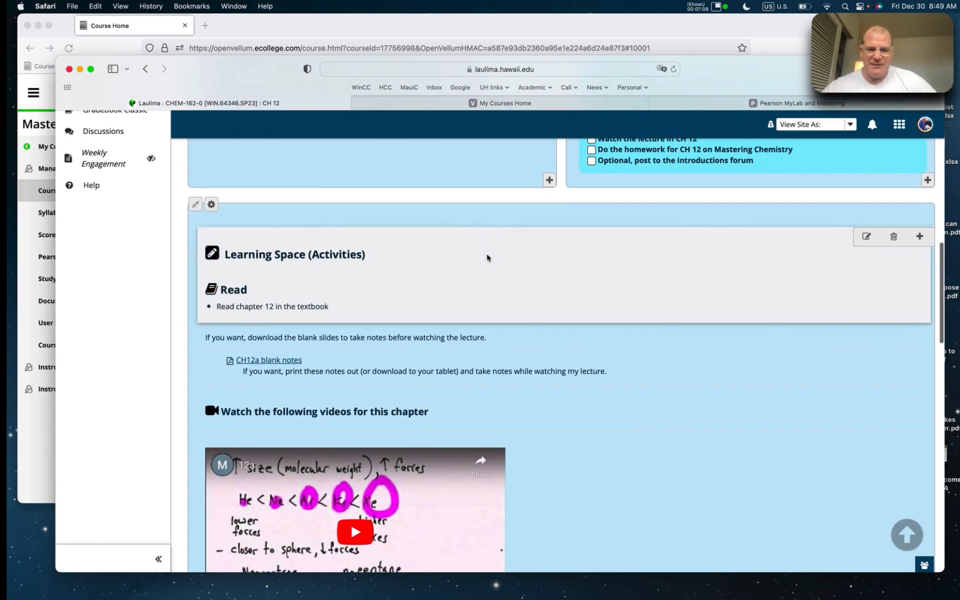
scroll("down", 3)
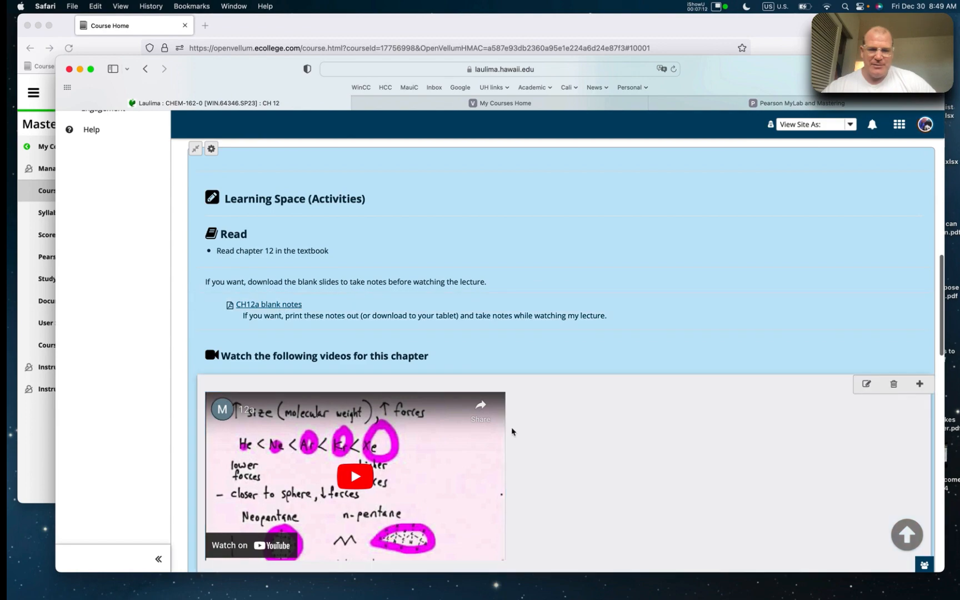
scroll("down", 3)
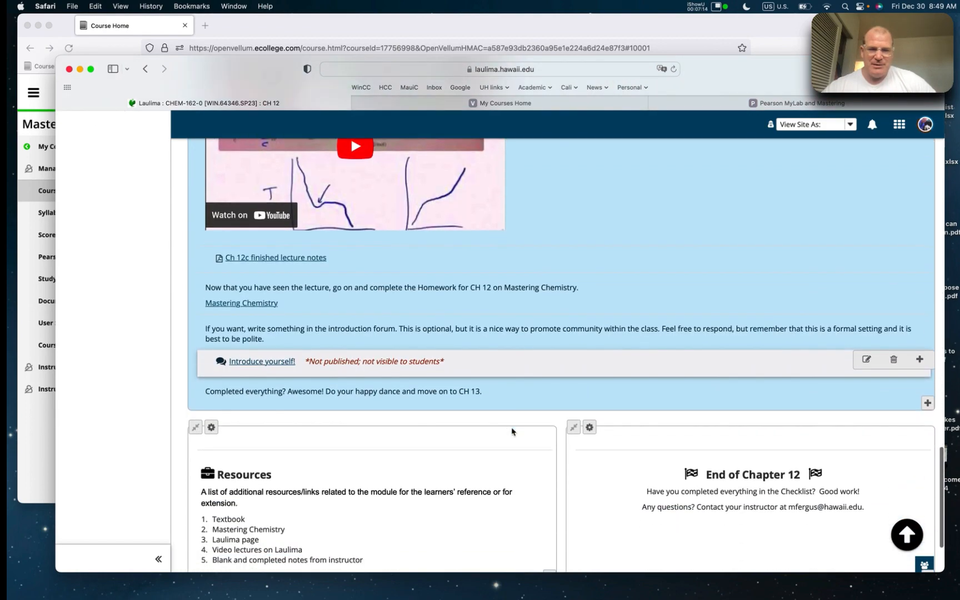
scroll("up", 3)
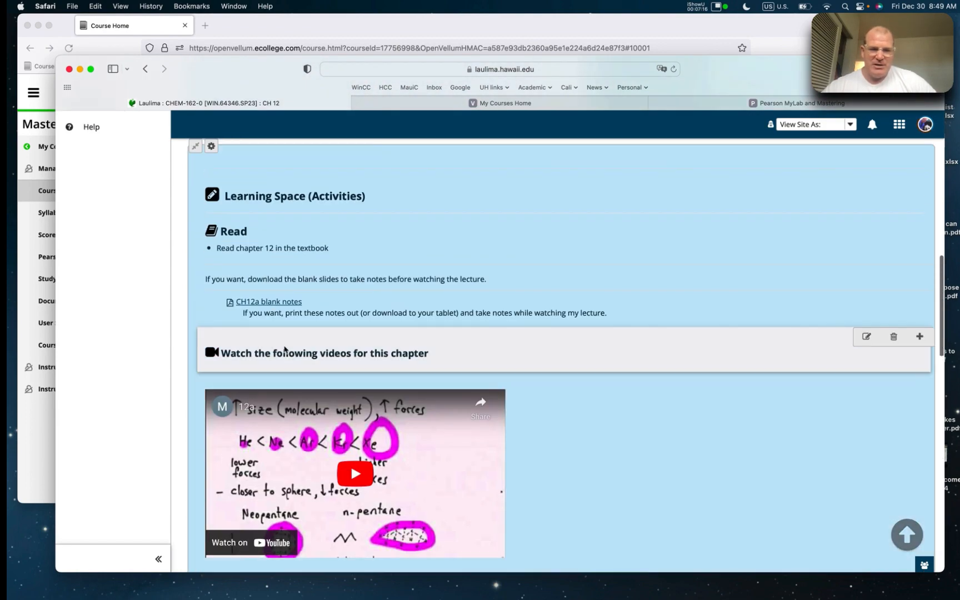
mouse_move(267, 301)
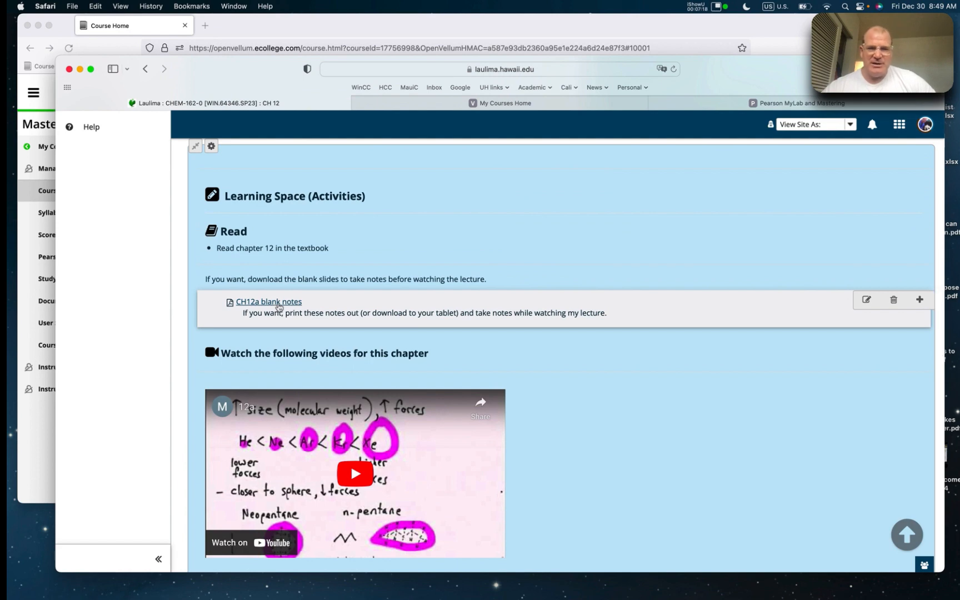
mouse_move(421, 467)
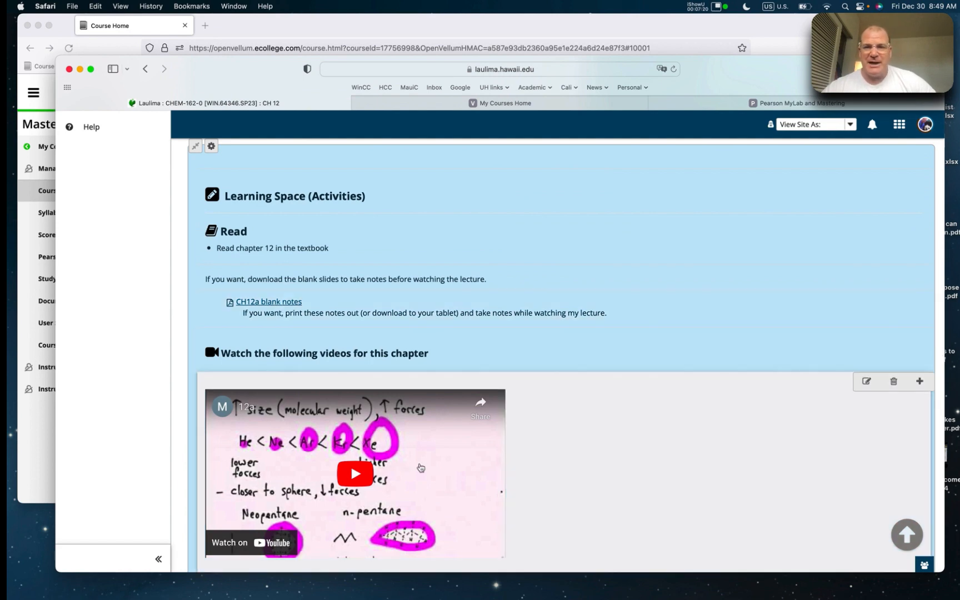
mouse_move(355, 472)
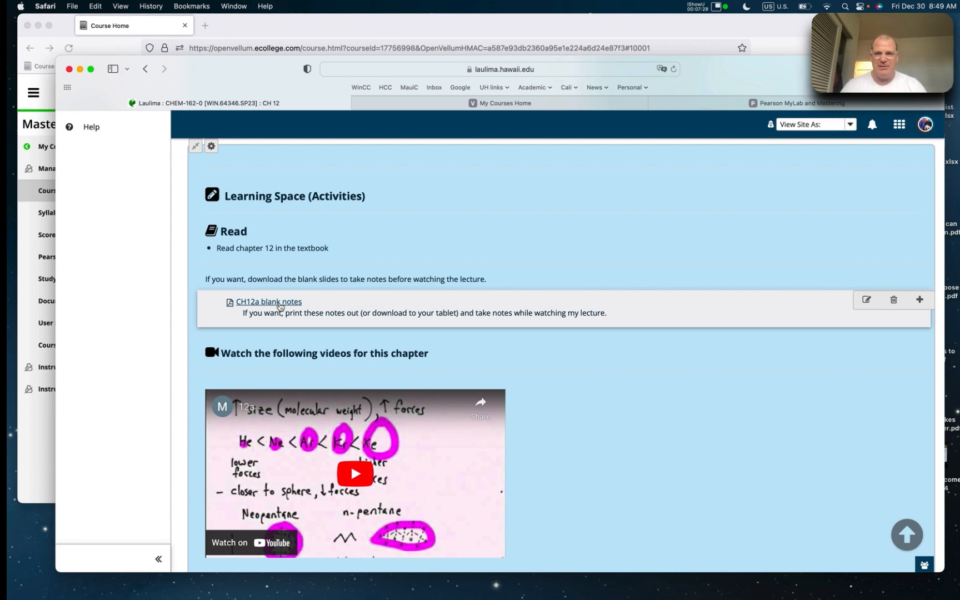
Scroll through the CH 12 lecture videos, note files, resources and homework link
scroll("down", 3)
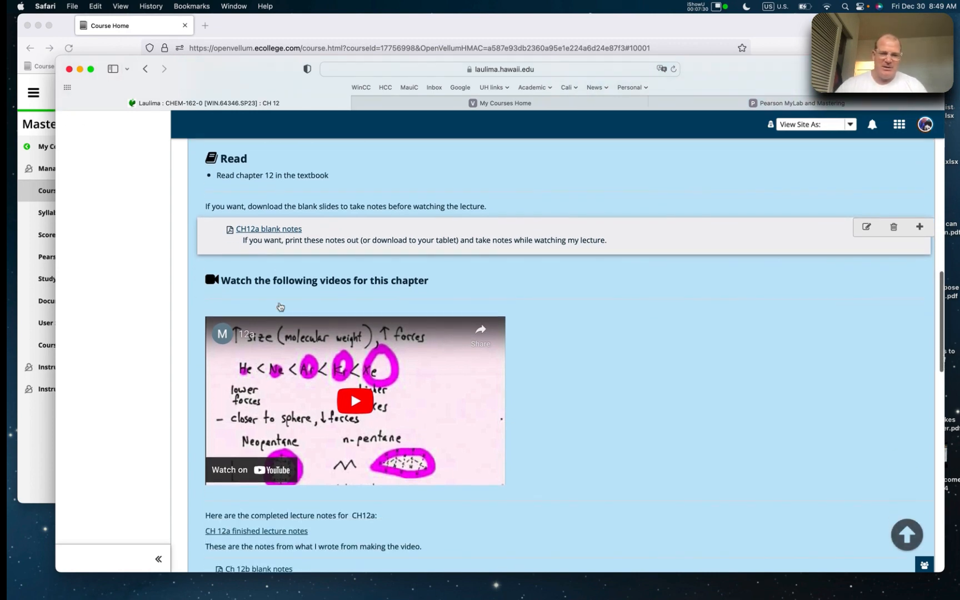
scroll("down", 3)
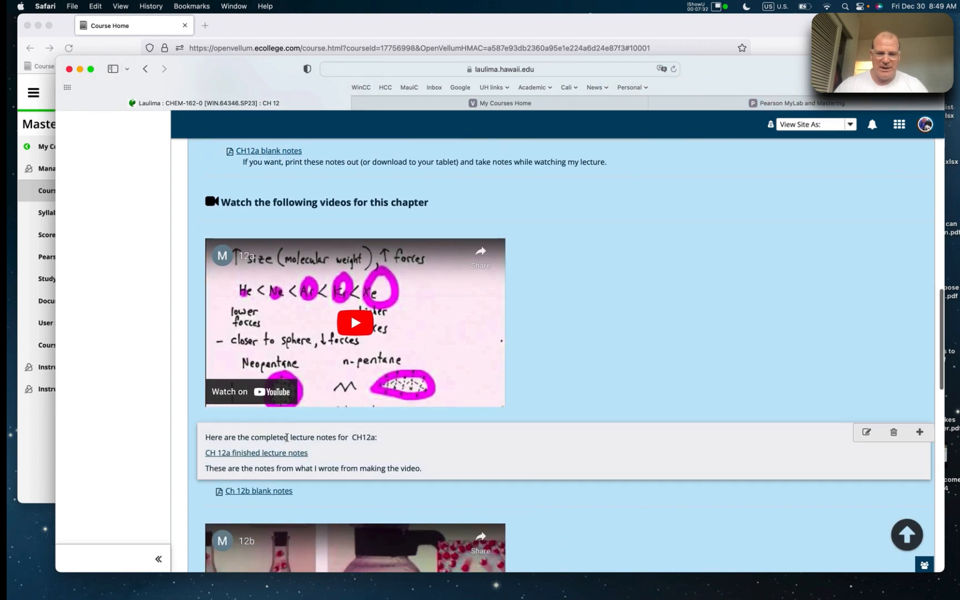
mouse_move(280, 478)
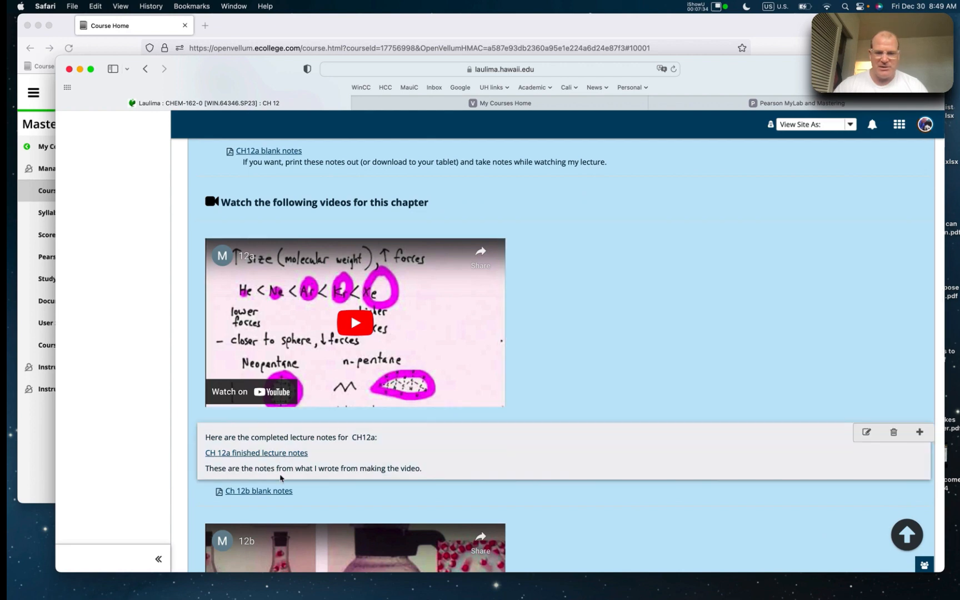
scroll("down", 3)
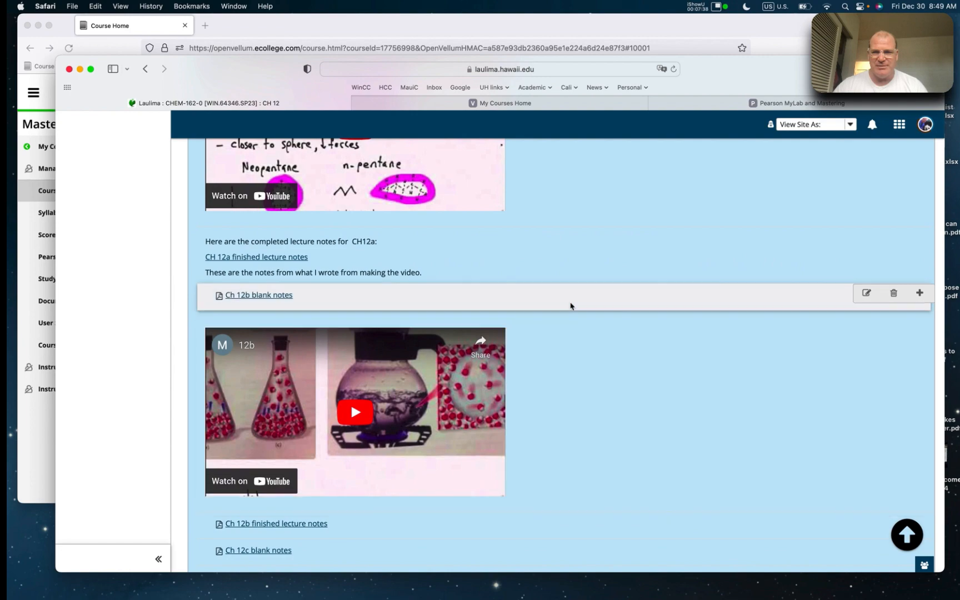
scroll("down", 3)
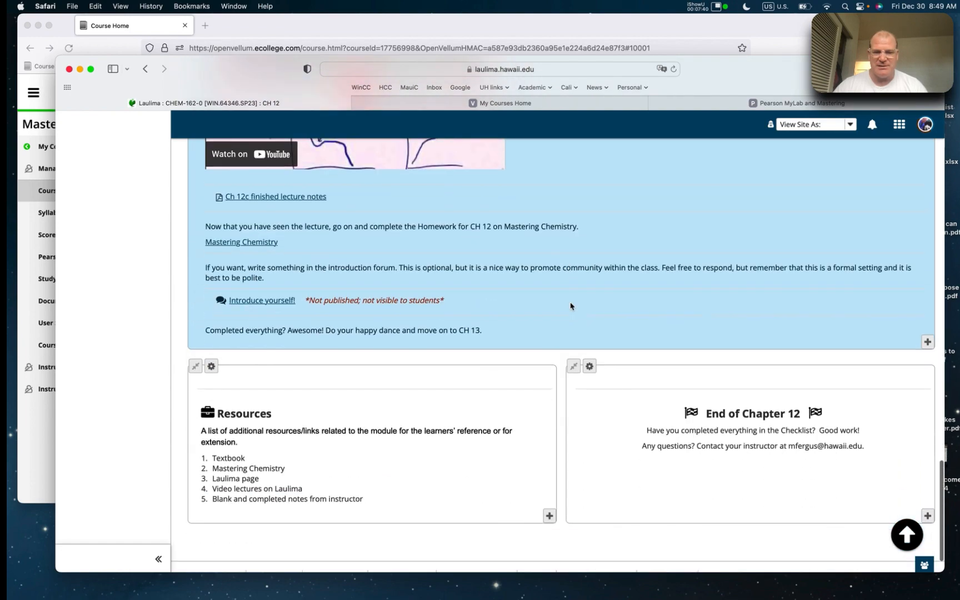
mouse_move(452, 212)
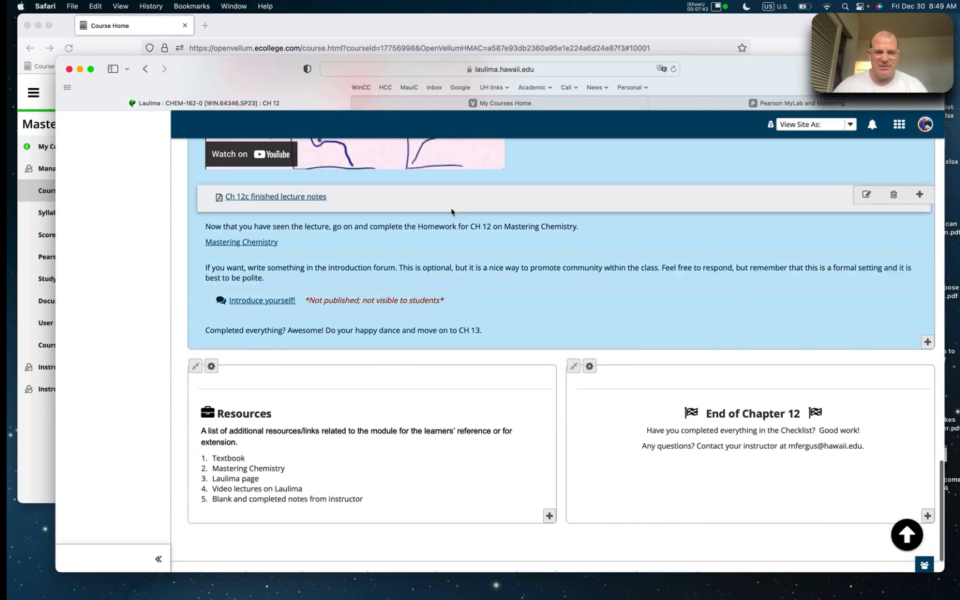
scroll("up", 3)
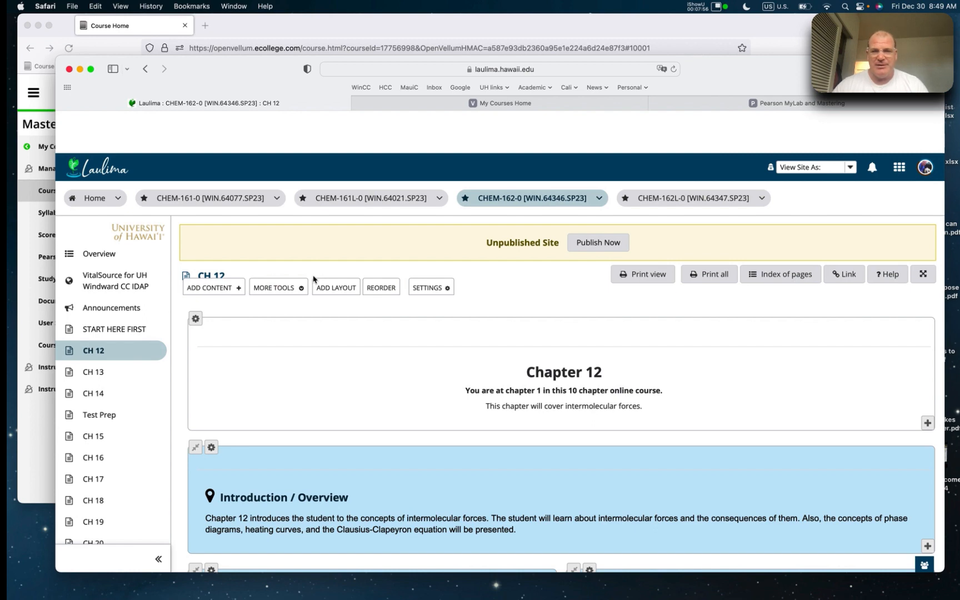
mouse_move(697, 130)
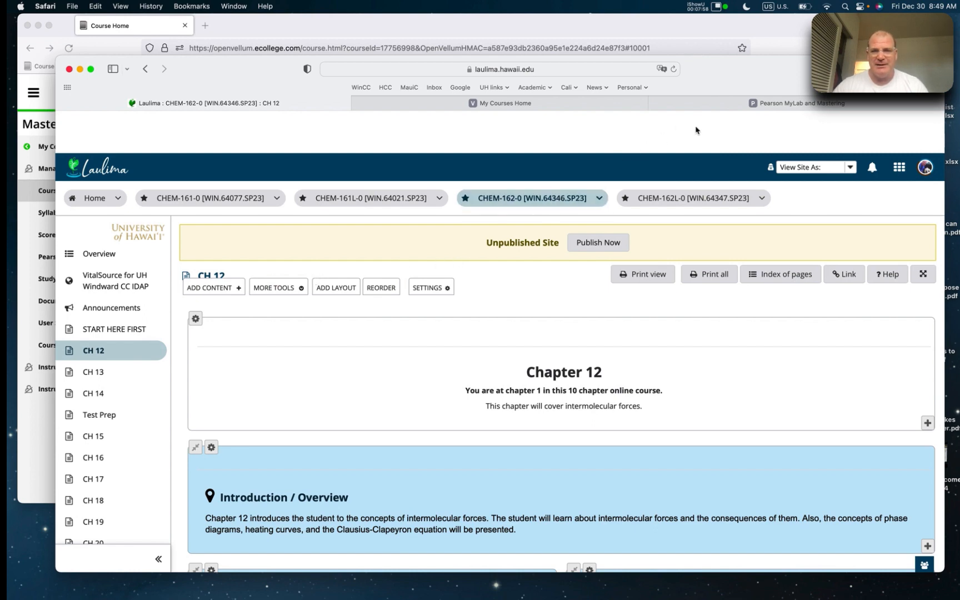